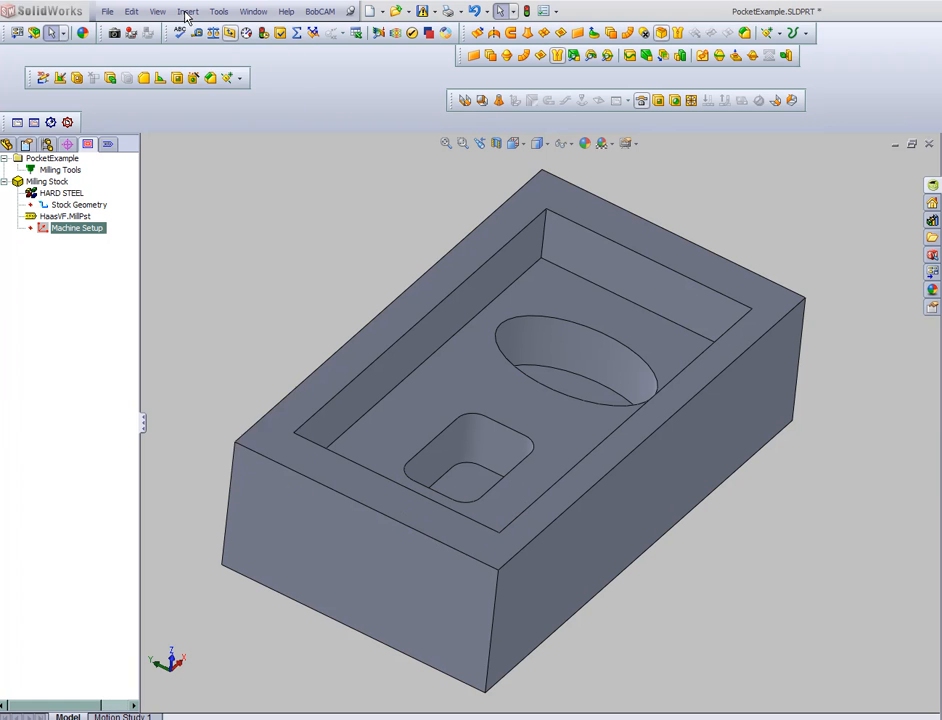
- Insert a new coordinate system with its origin at the part's top-right corner vertex
click(187, 11)
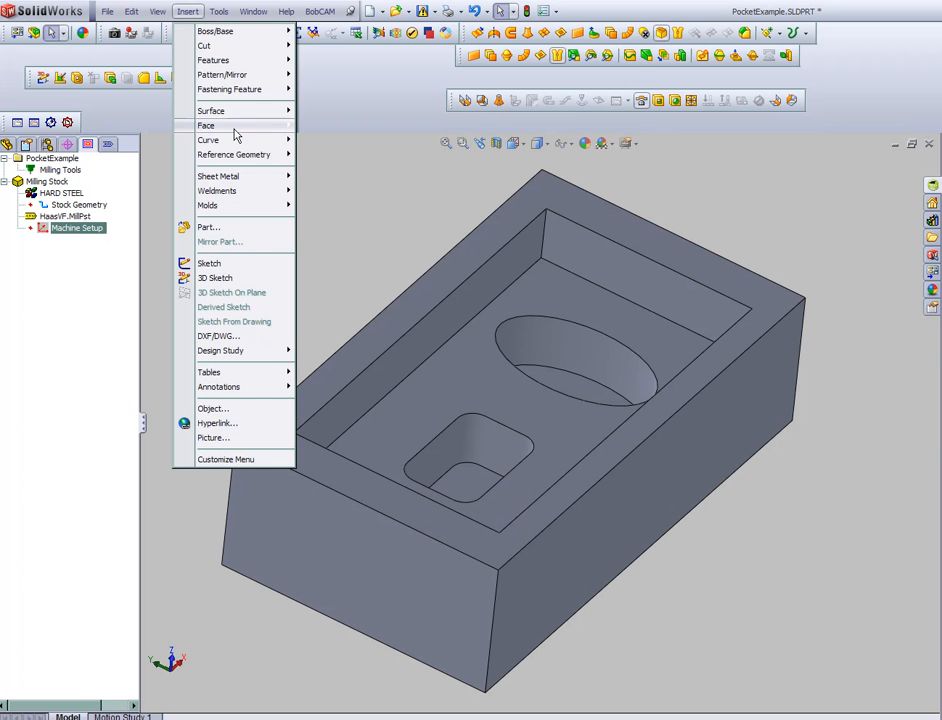
click(378, 204)
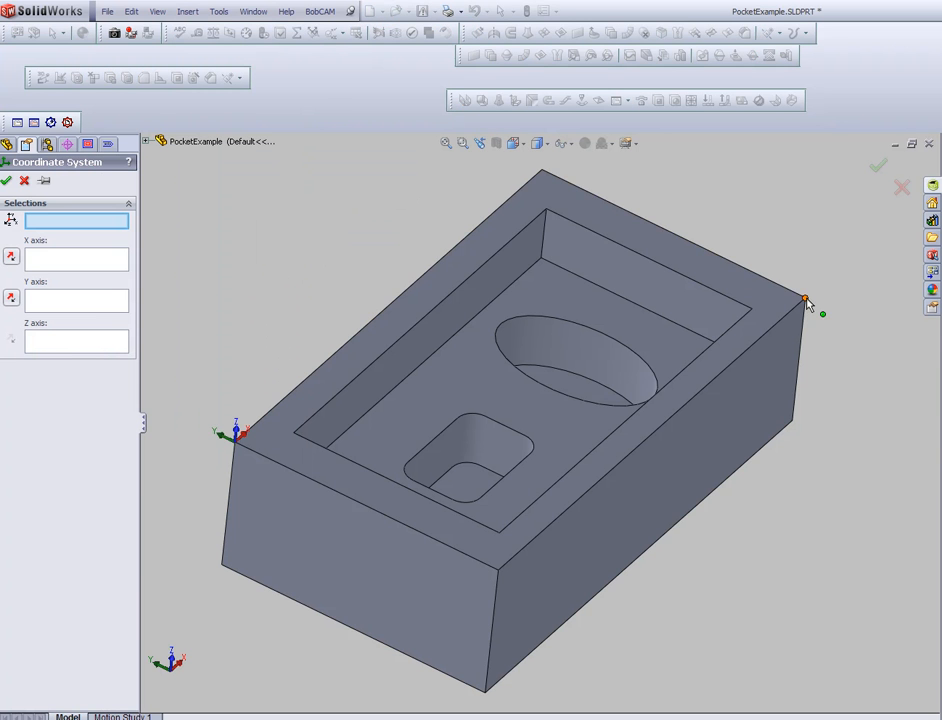
click(807, 299)
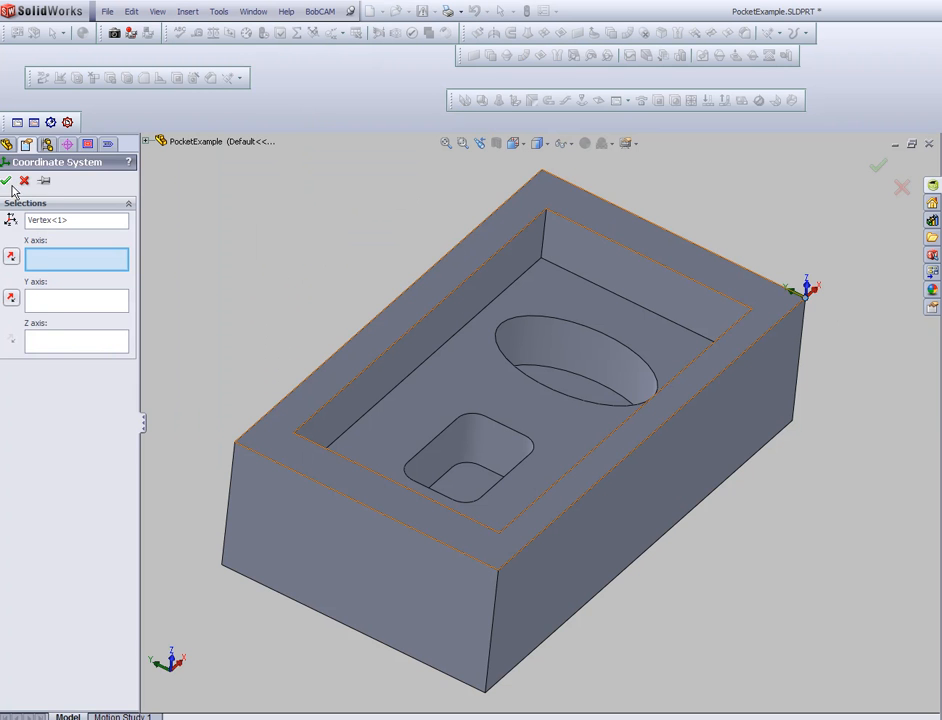
click(6, 181)
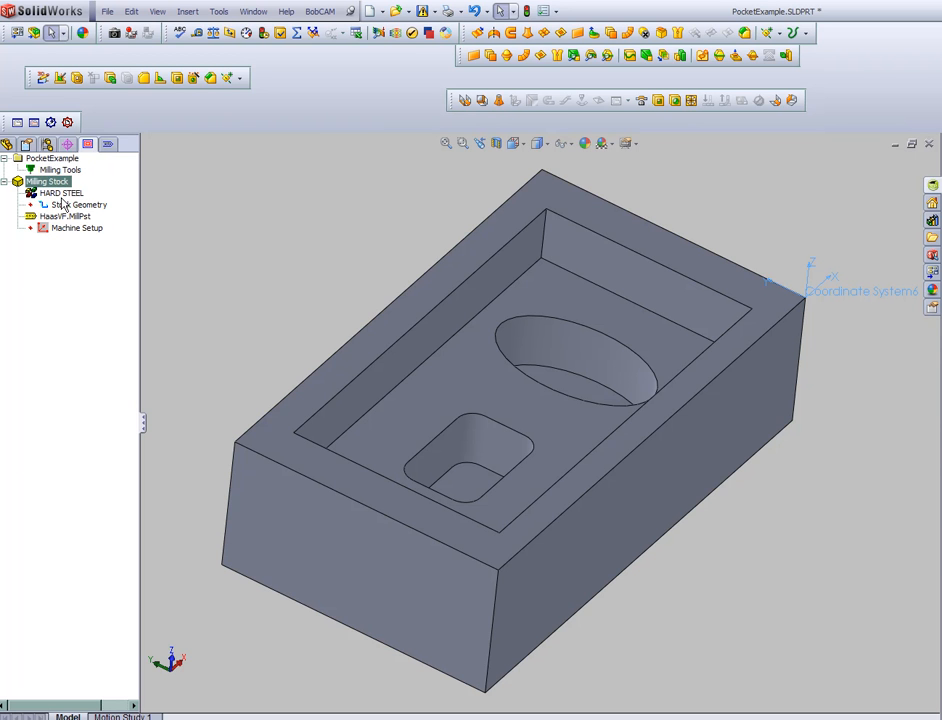
click(52, 158)
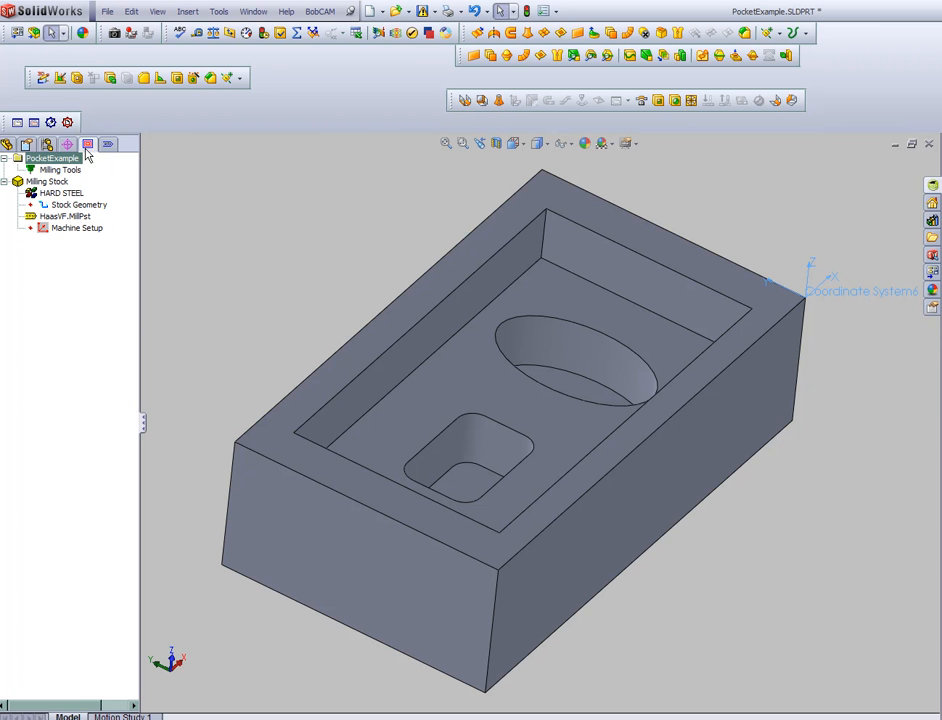
mouse_move(88, 146)
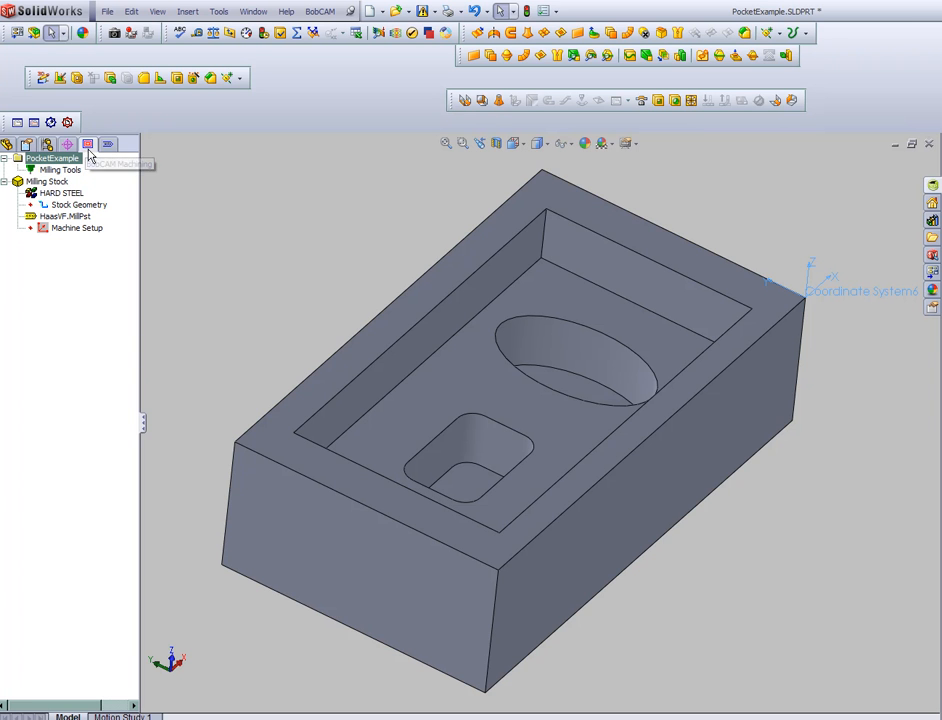
click(218, 11)
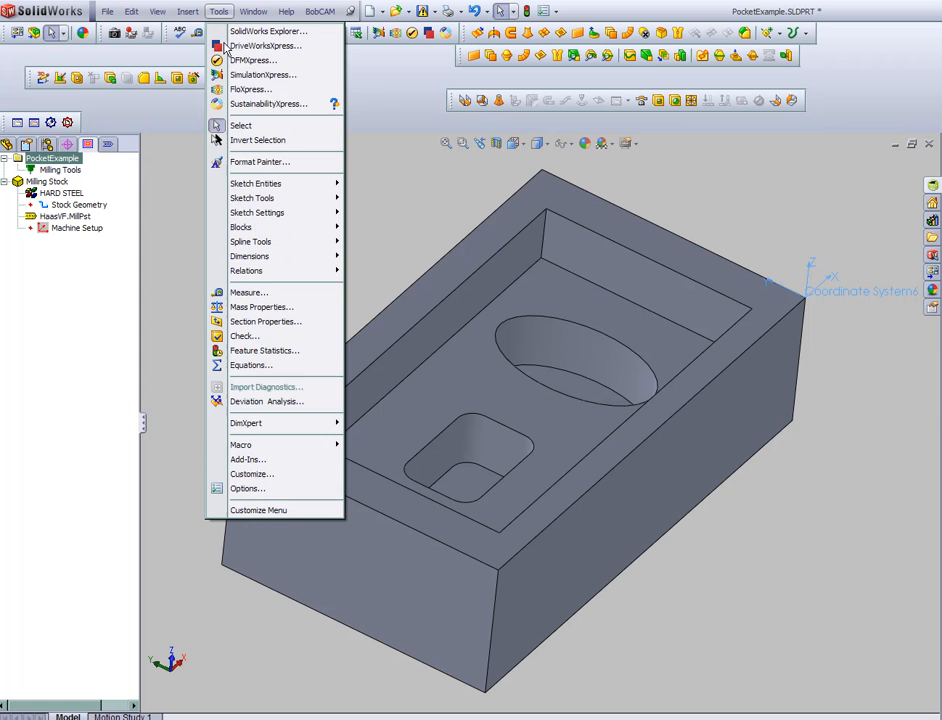
click(248, 459)
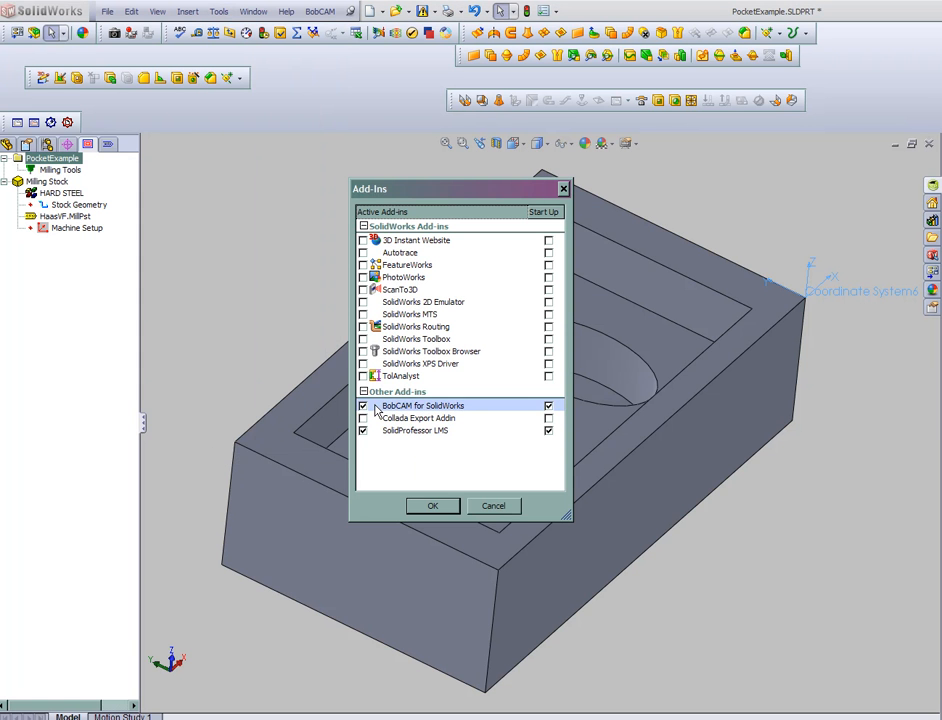
click(432, 505)
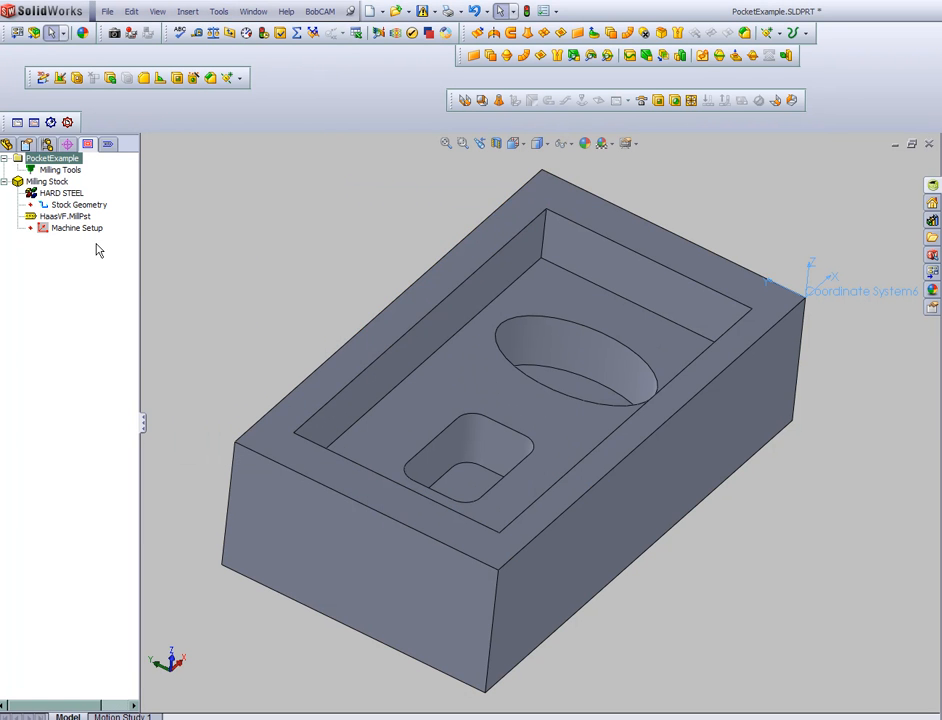
click(60, 169)
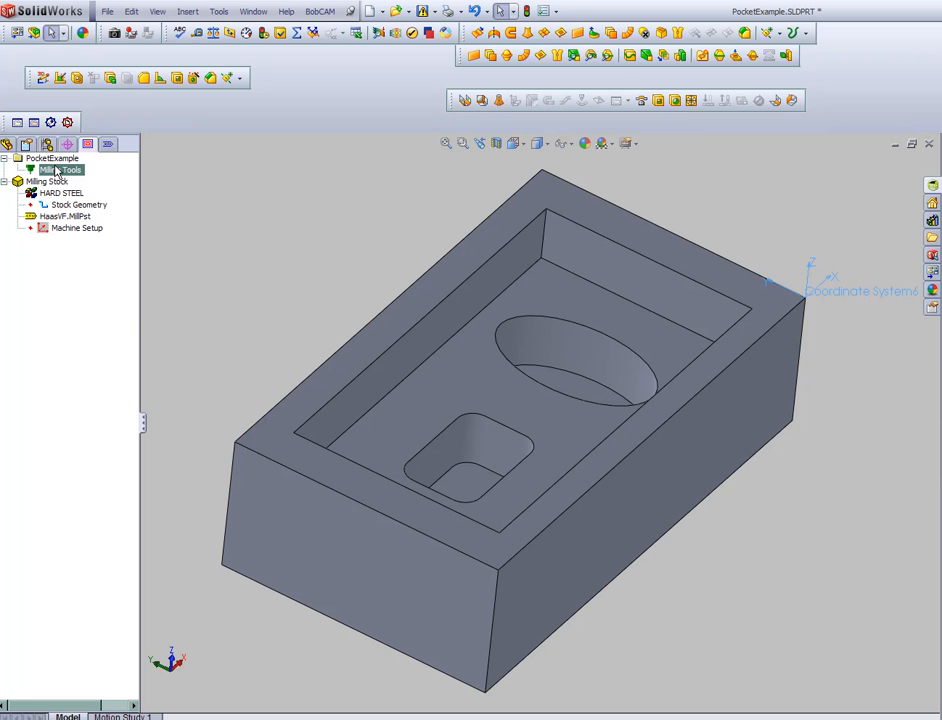
- Redefine the stock geometry as the loop of top outer edges of the block
click(48, 181)
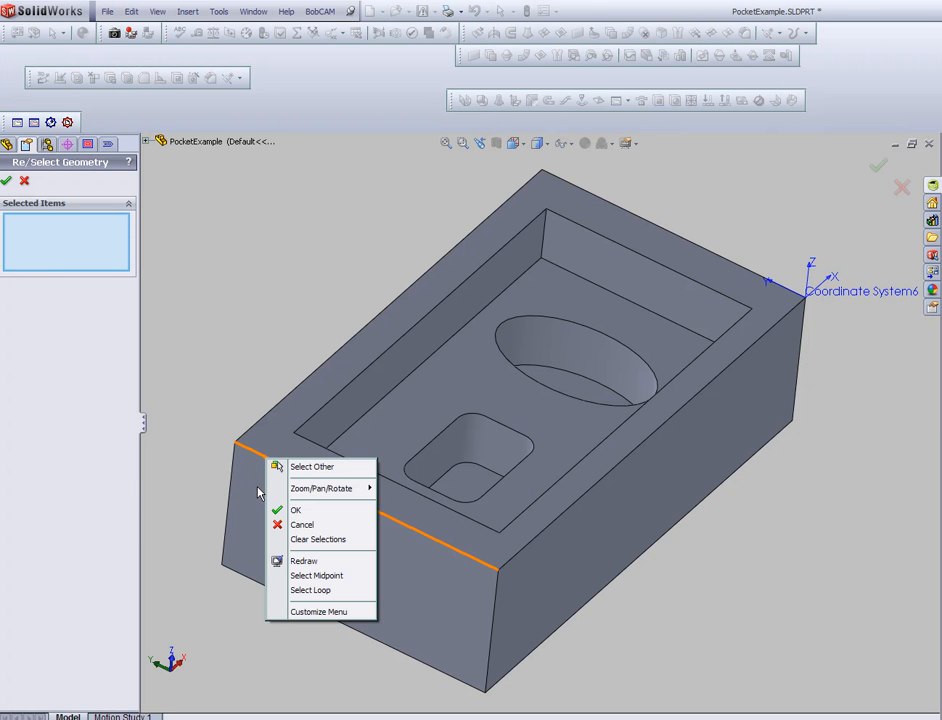
click(311, 589)
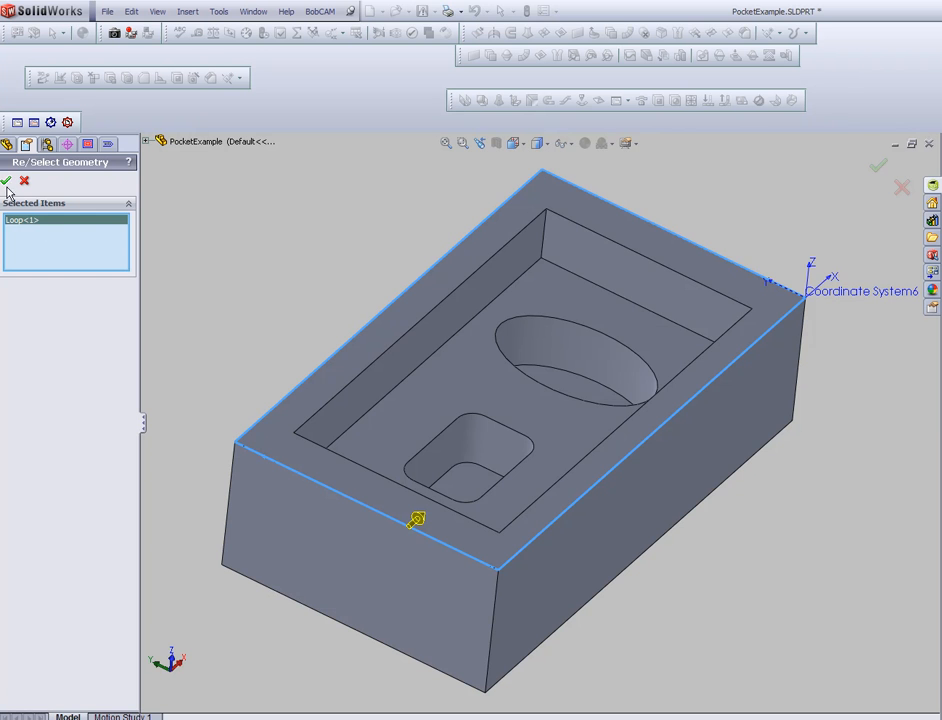
click(6, 181)
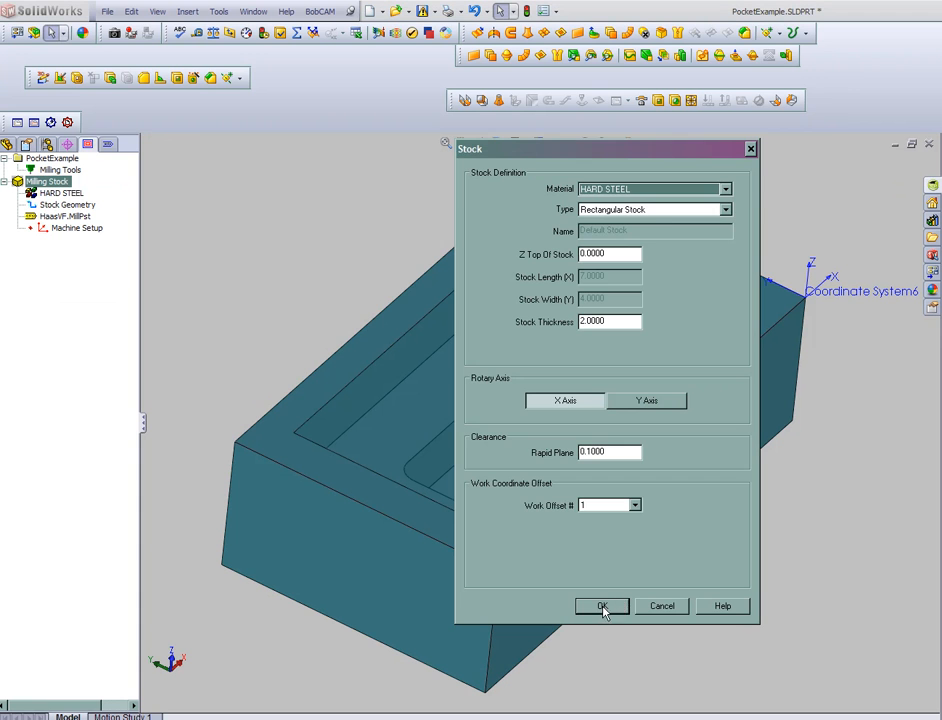
mouse_move(735, 197)
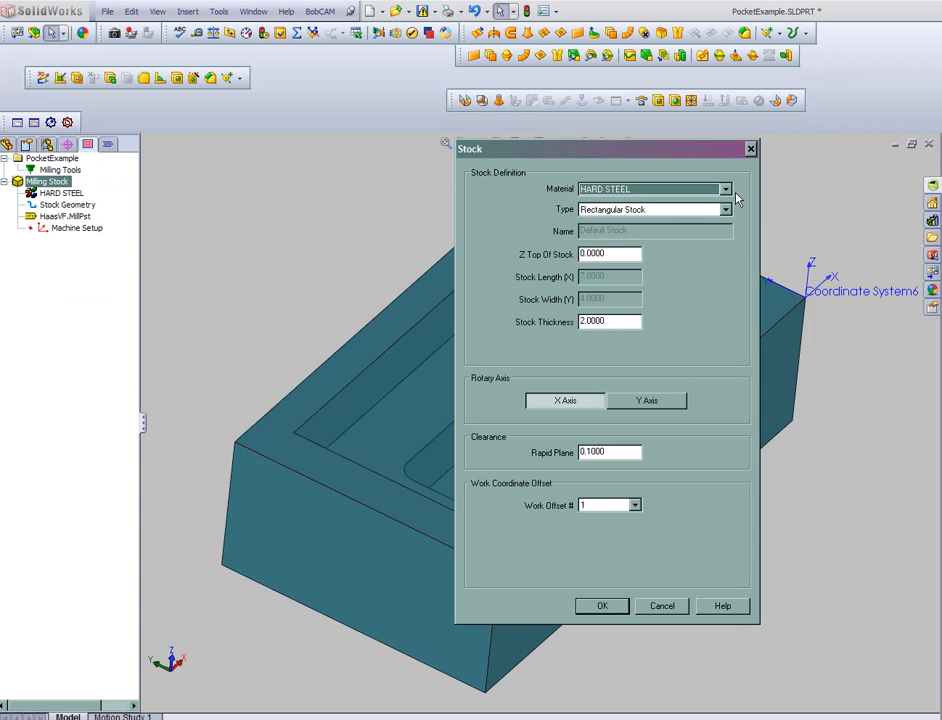
- Set the stock material to ALUMINUM in the Stock dialog and confirm
click(726, 189)
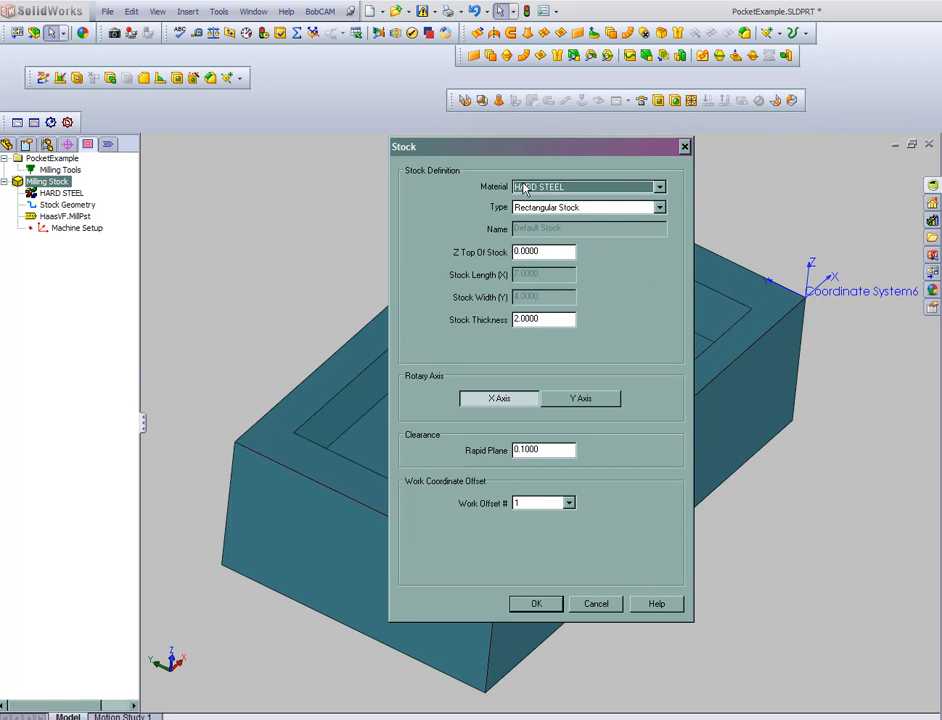
click(588, 186)
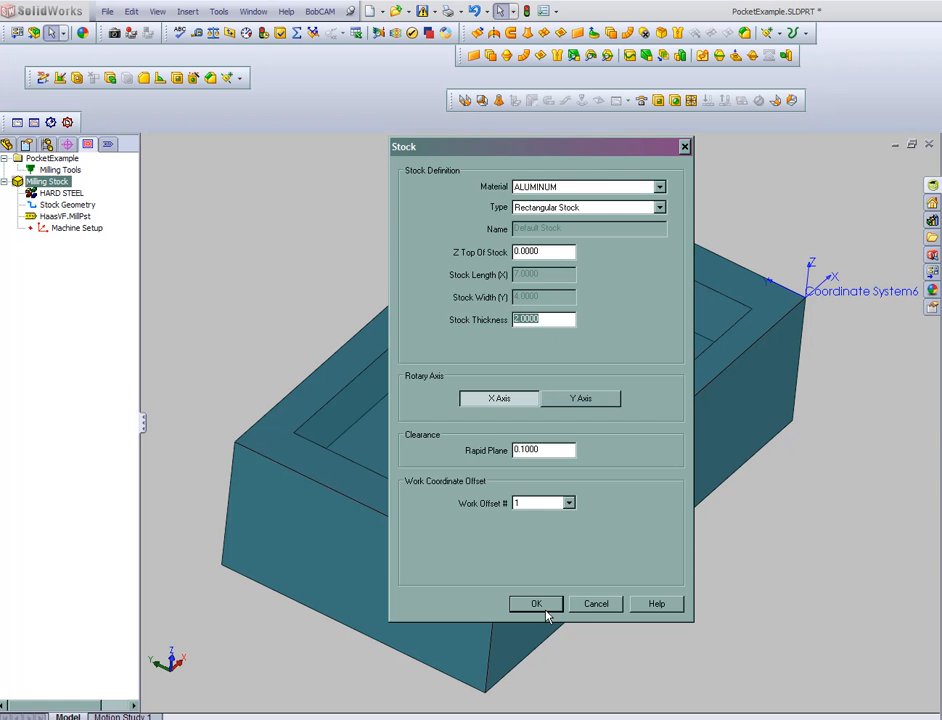
click(536, 603)
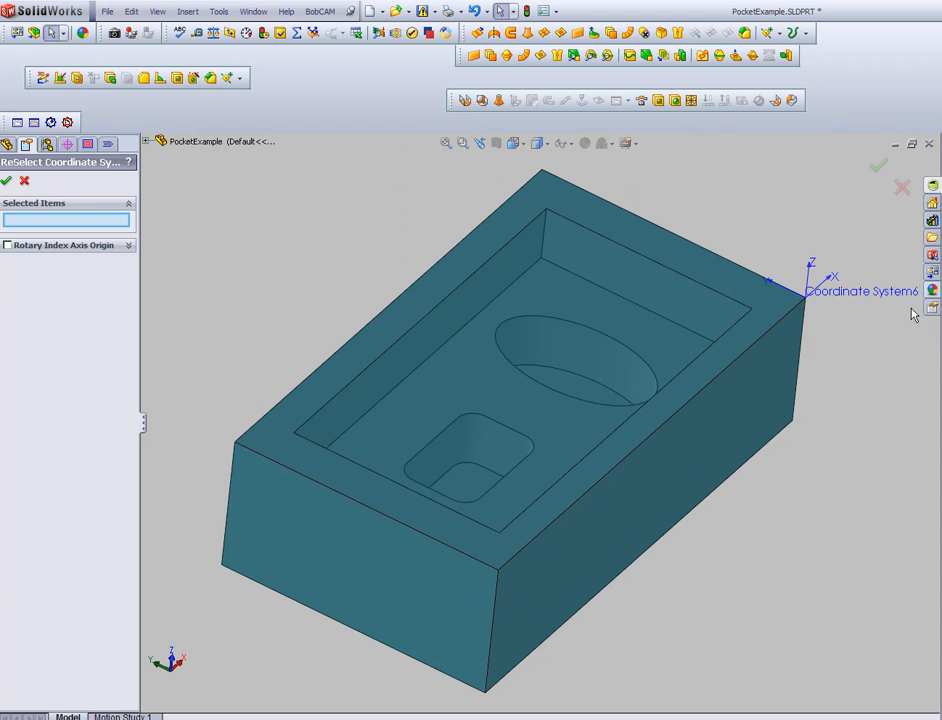
- Pick Coordinate System6 at the part corner for the machine setup
click(860, 291)
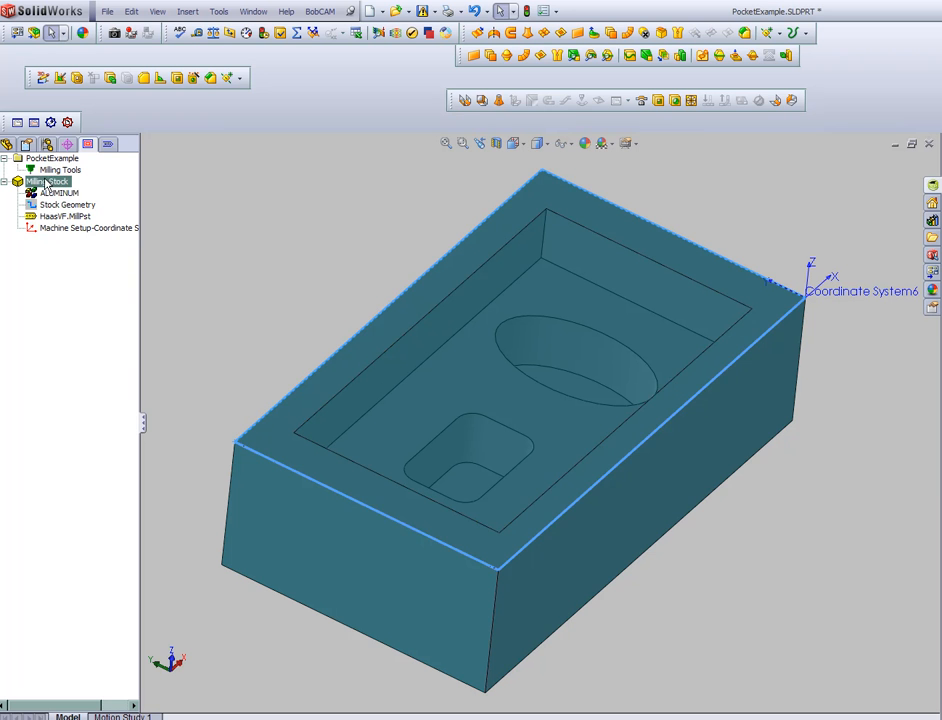
- Add a Mill 2 Axis Pocketing feature from the machine setup's context menu
right_click(88, 227)
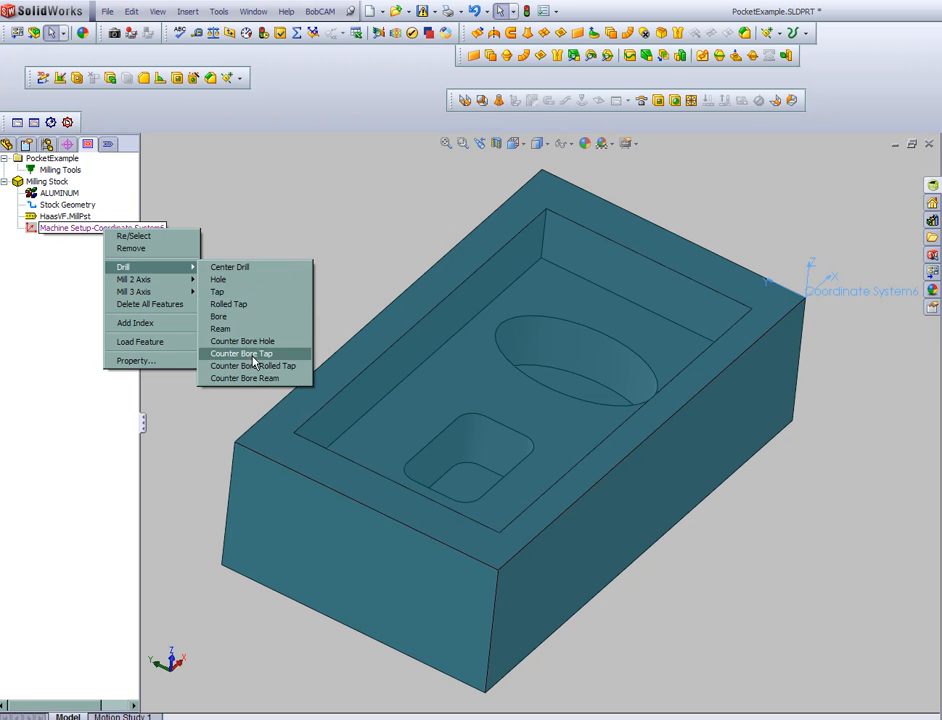
mouse_move(135, 291)
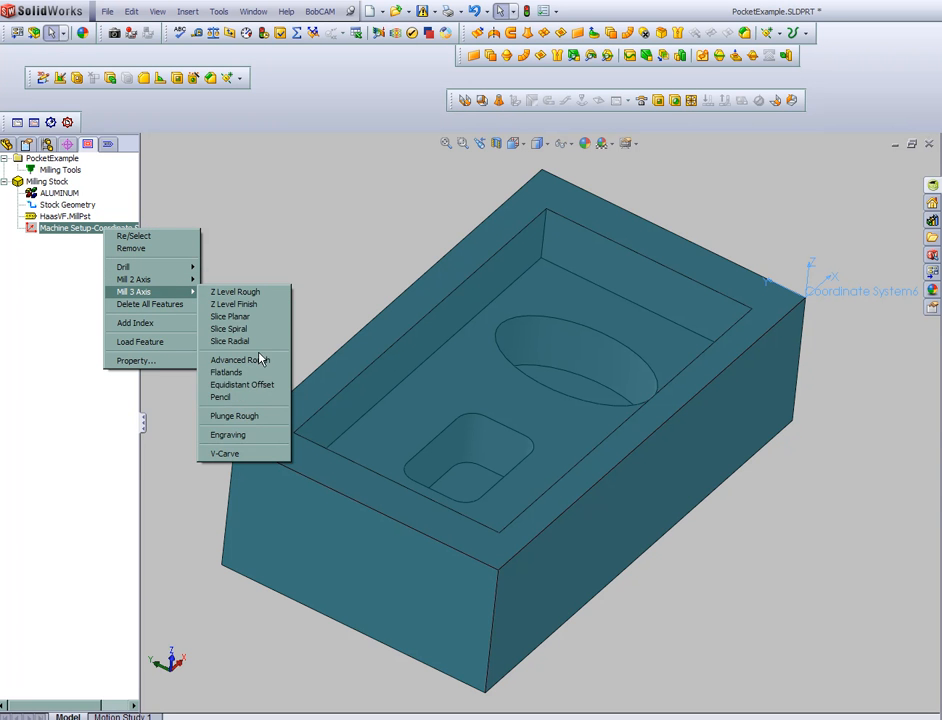
mouse_move(333, 339)
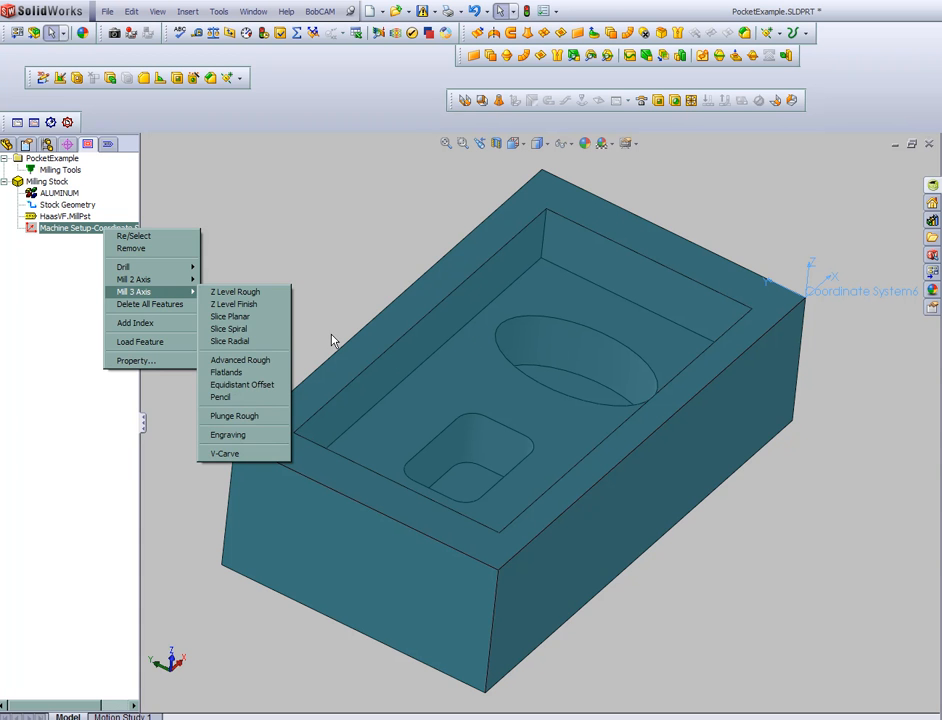
mouse_move(134, 278)
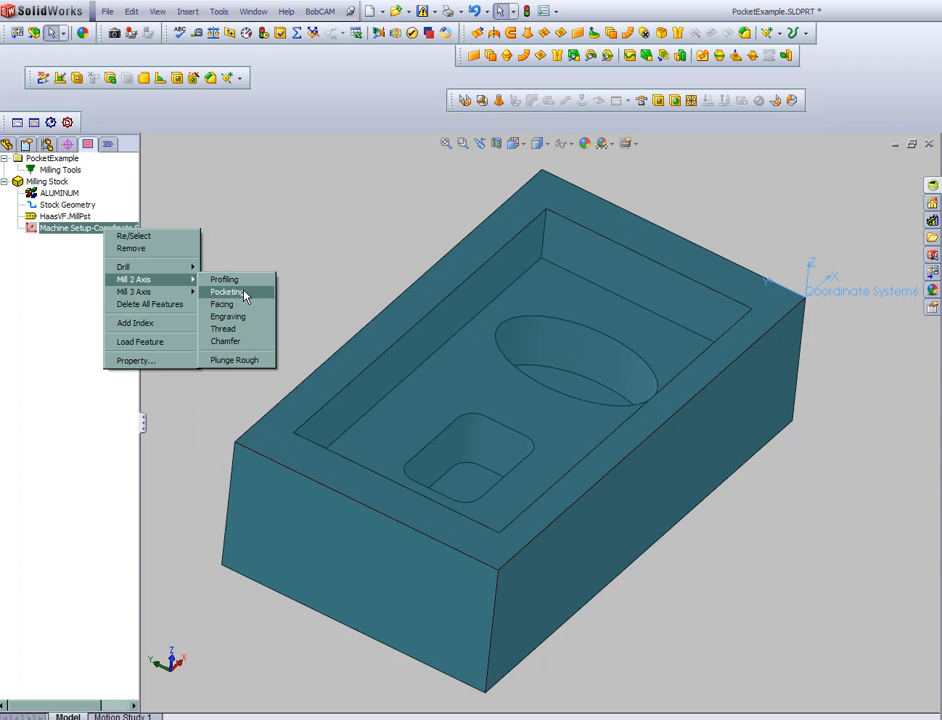
click(227, 291)
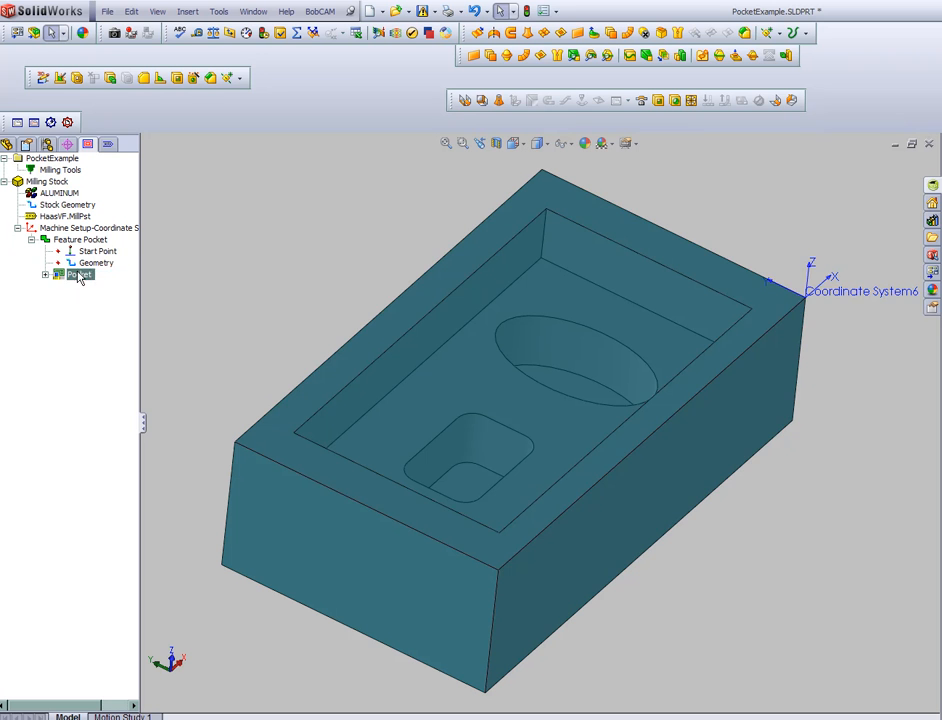
- Enable ramp entry and cut the pocket in multiple 0.125 steps with 0.02 side allowance
double_click(79, 274)
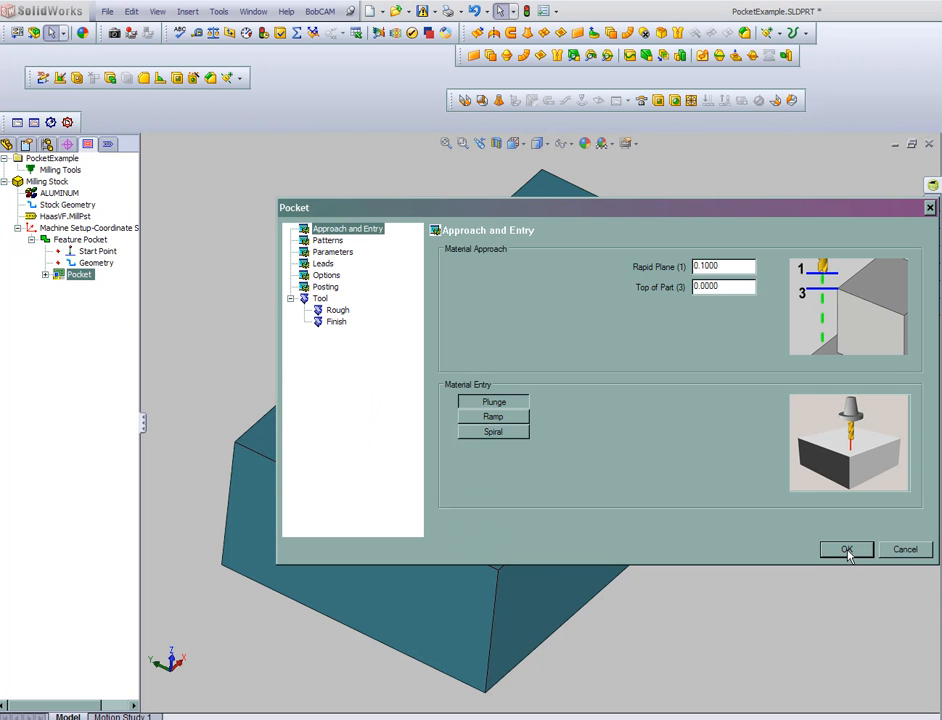
mouse_move(671, 224)
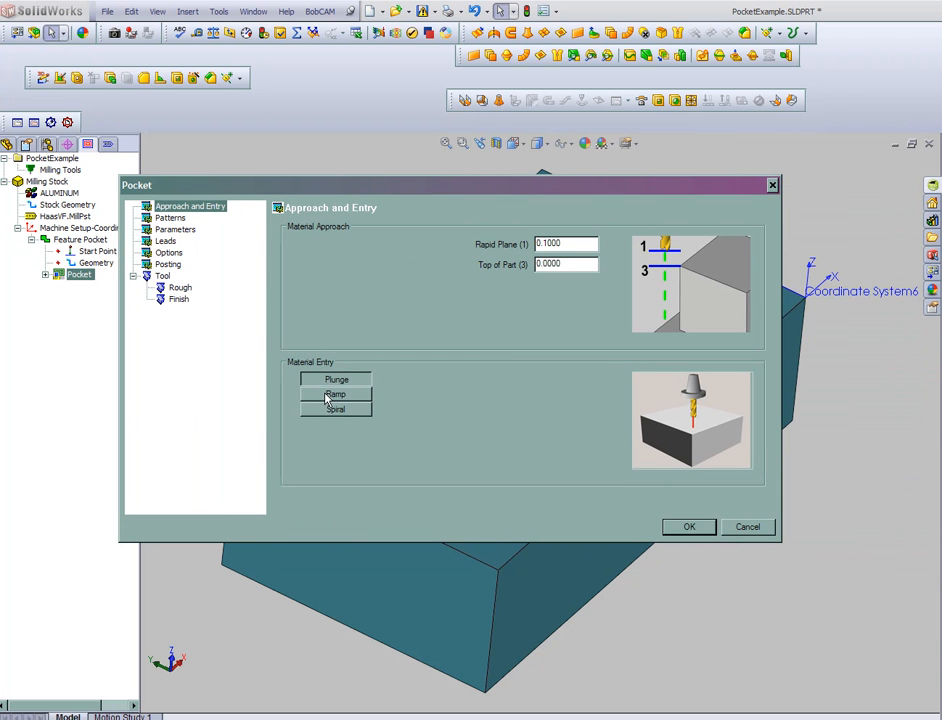
click(336, 394)
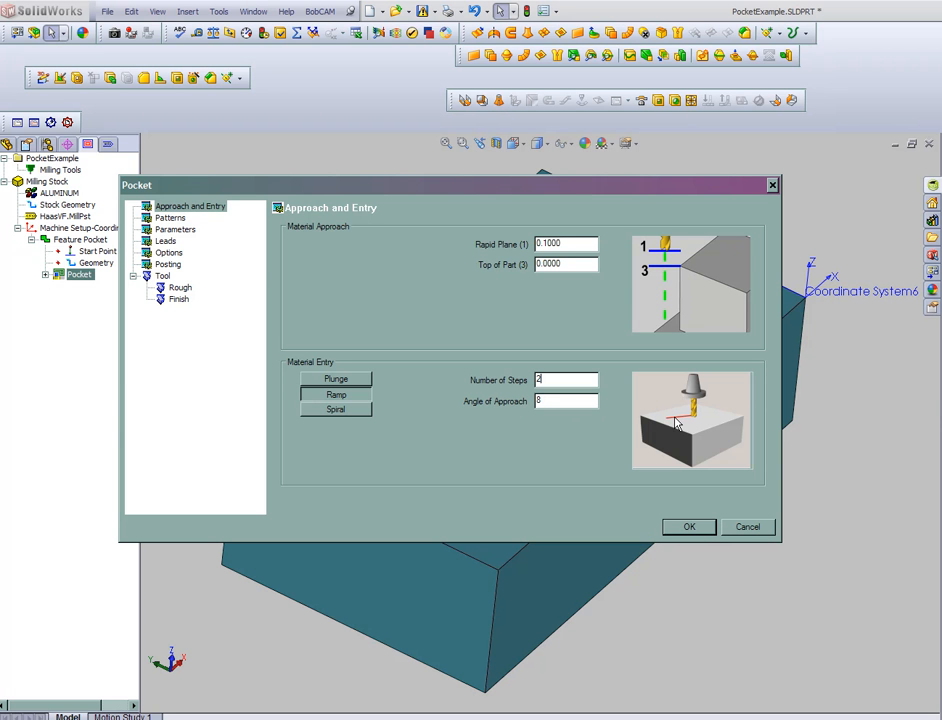
click(170, 218)
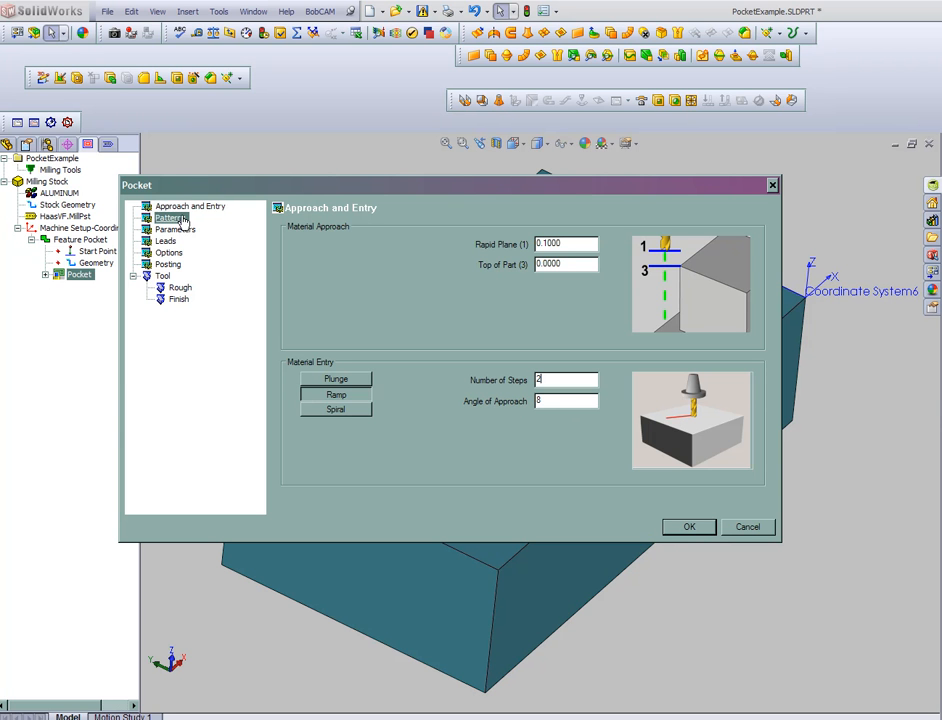
click(170, 217)
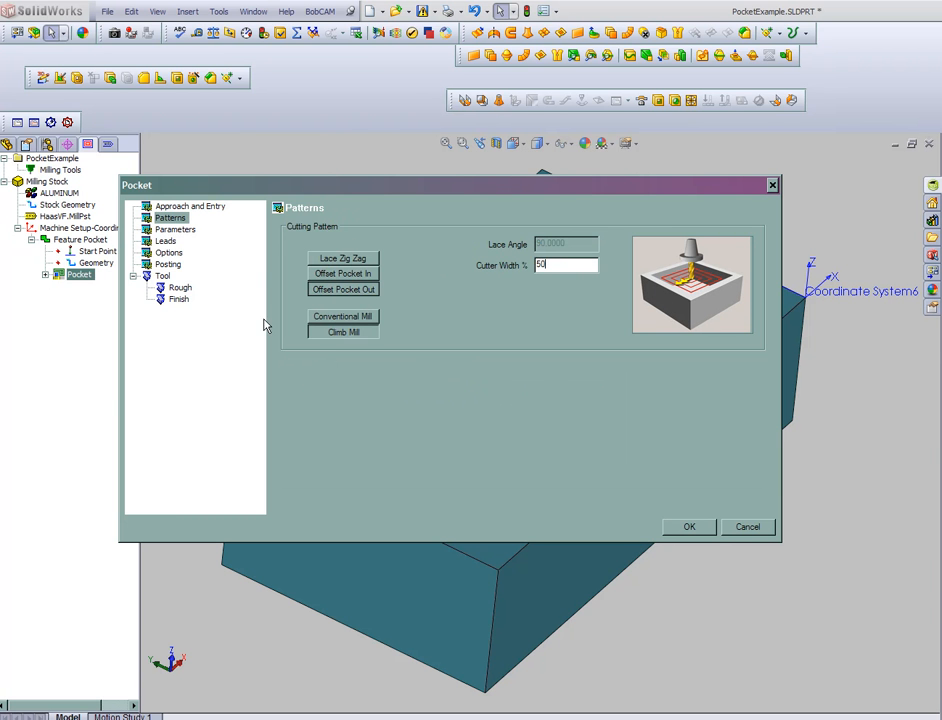
click(175, 229)
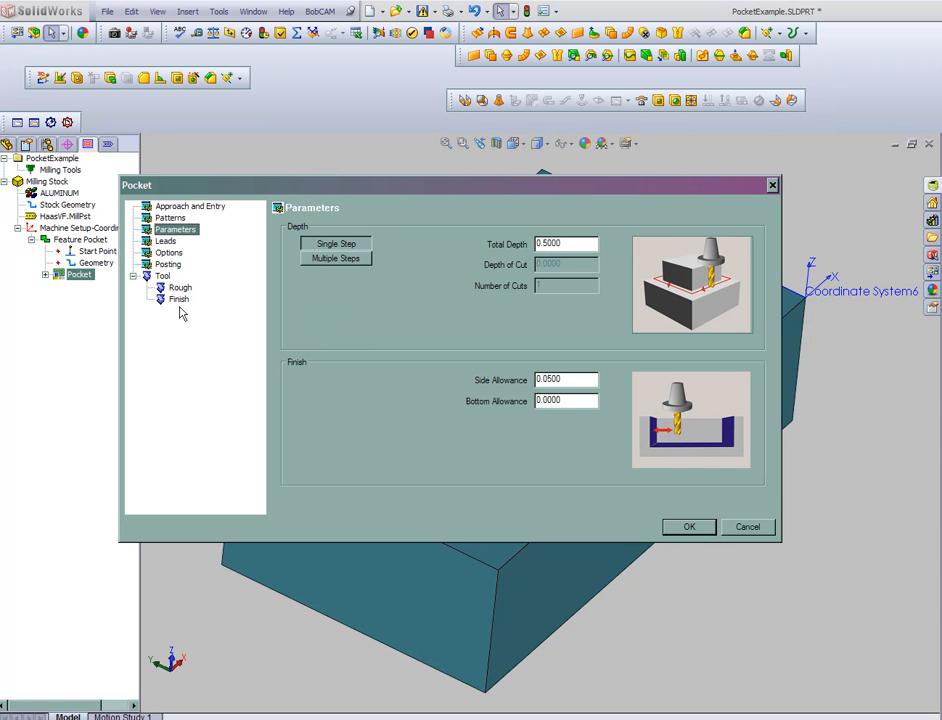
mouse_move(290, 297)
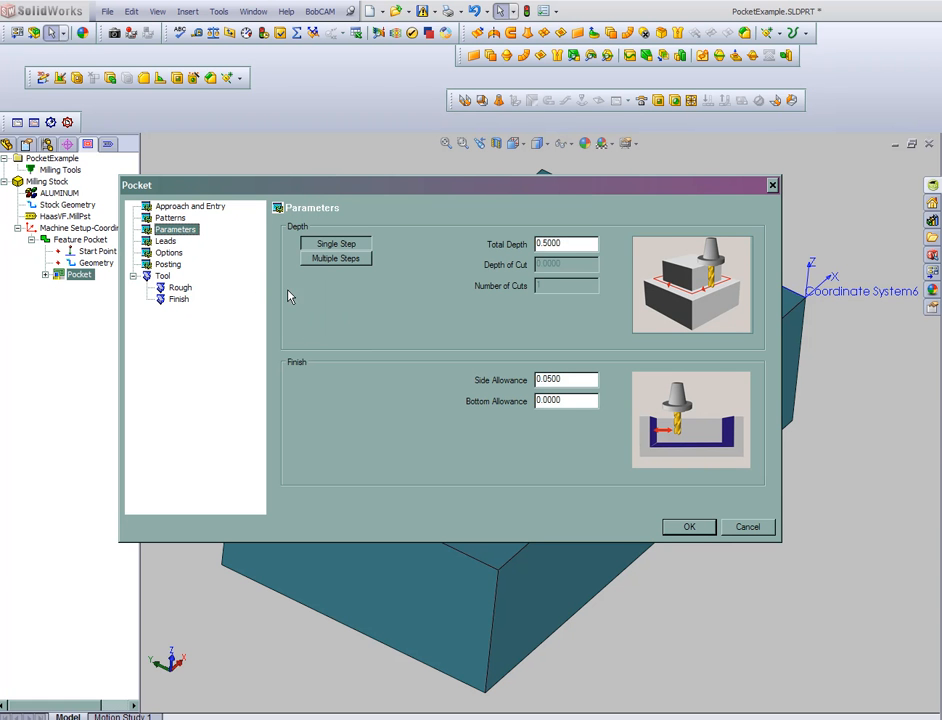
mouse_move(395, 272)
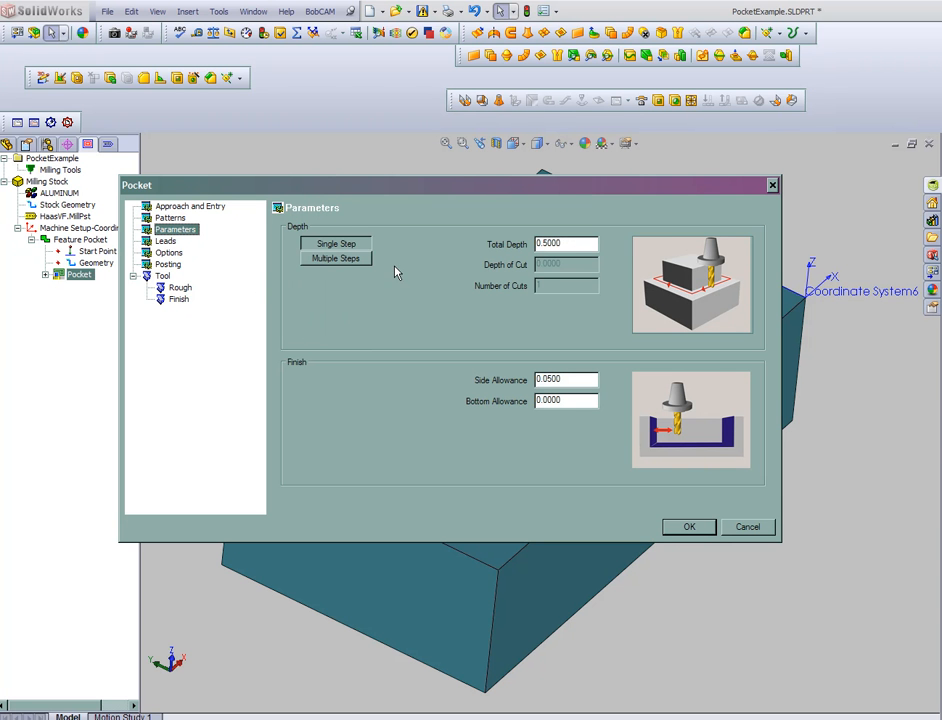
click(336, 258)
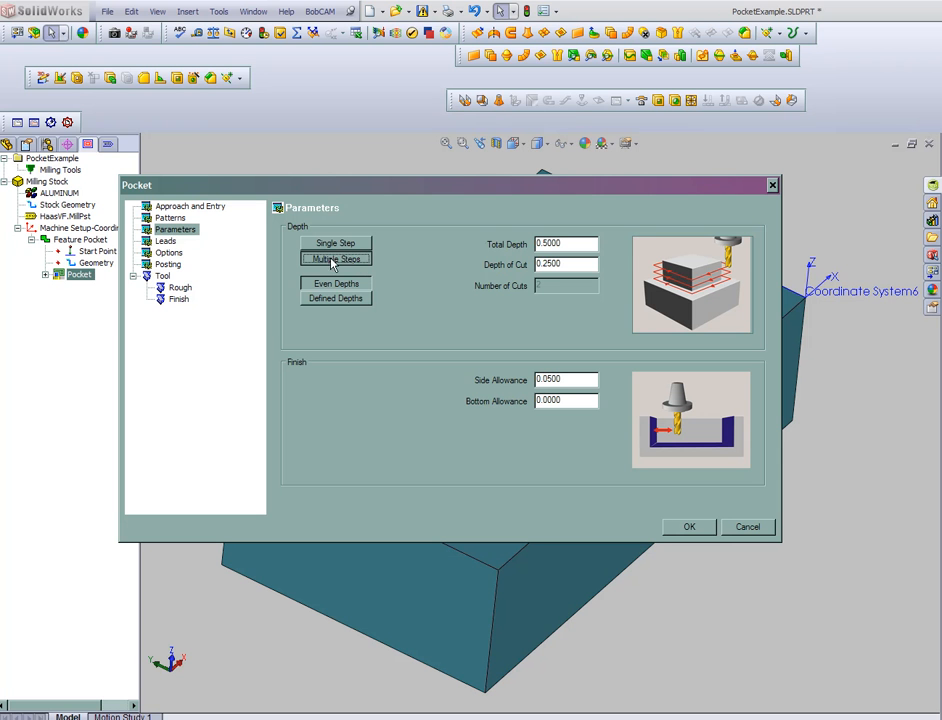
text(.125)
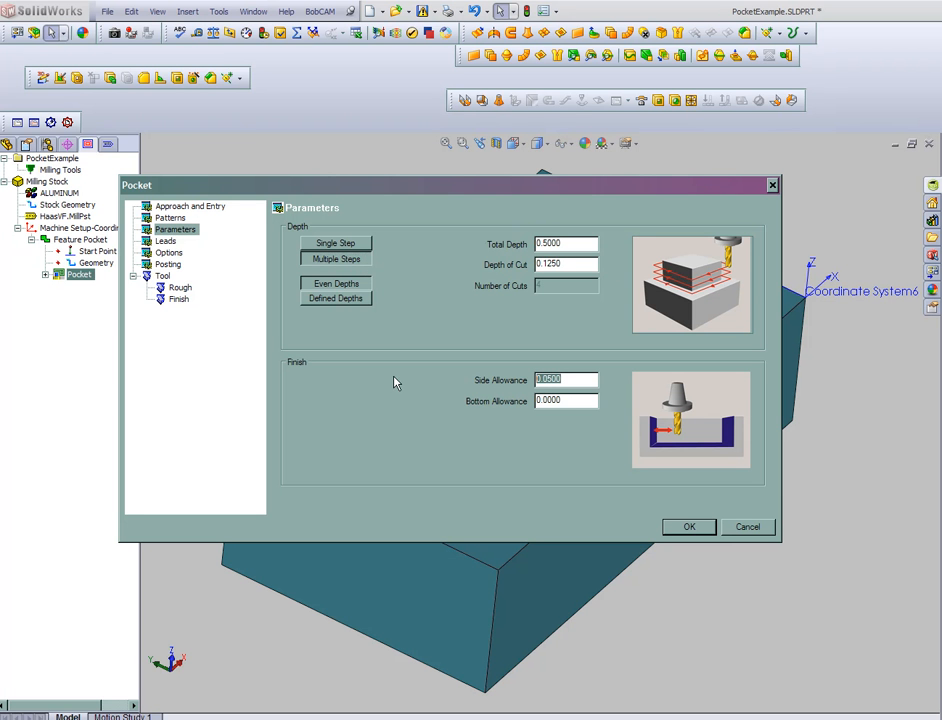
text(02)
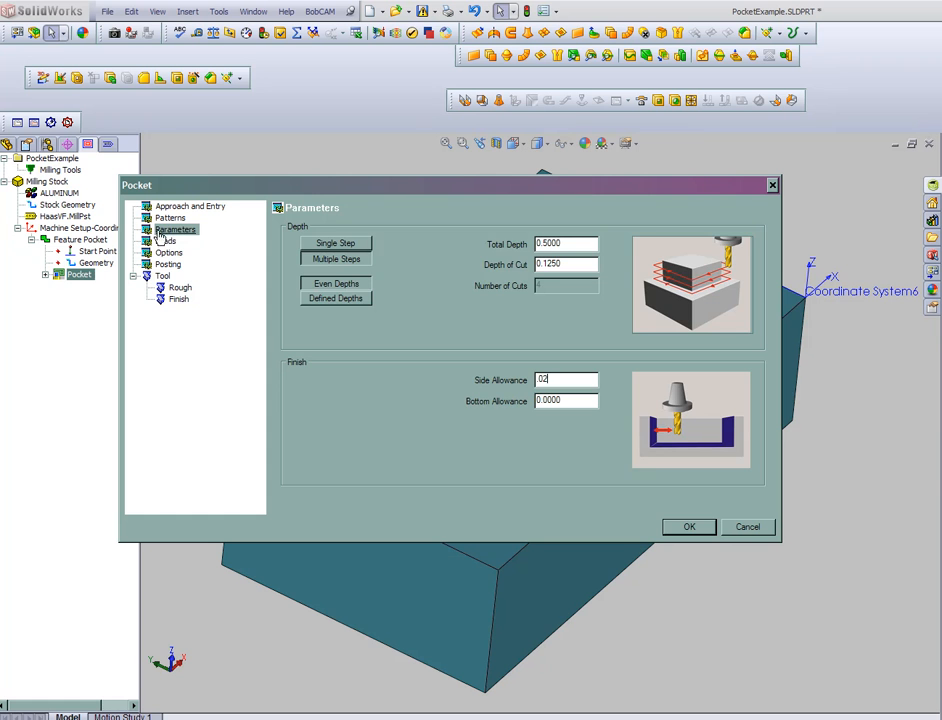
- Make the lead-in and lead-out circular and leave chamfering turned off
click(168, 241)
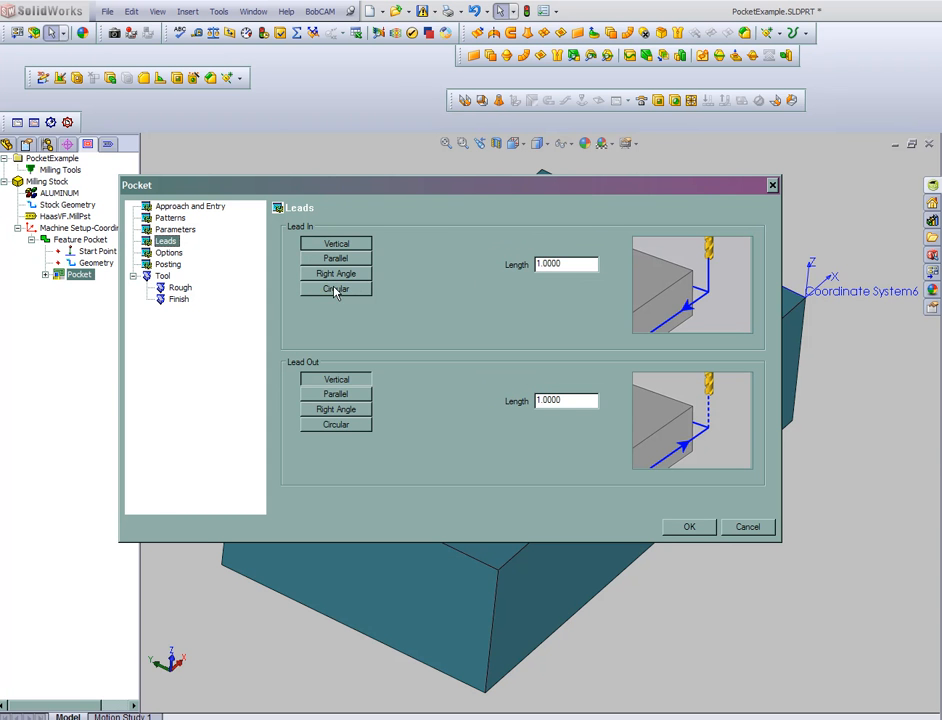
click(336, 288)
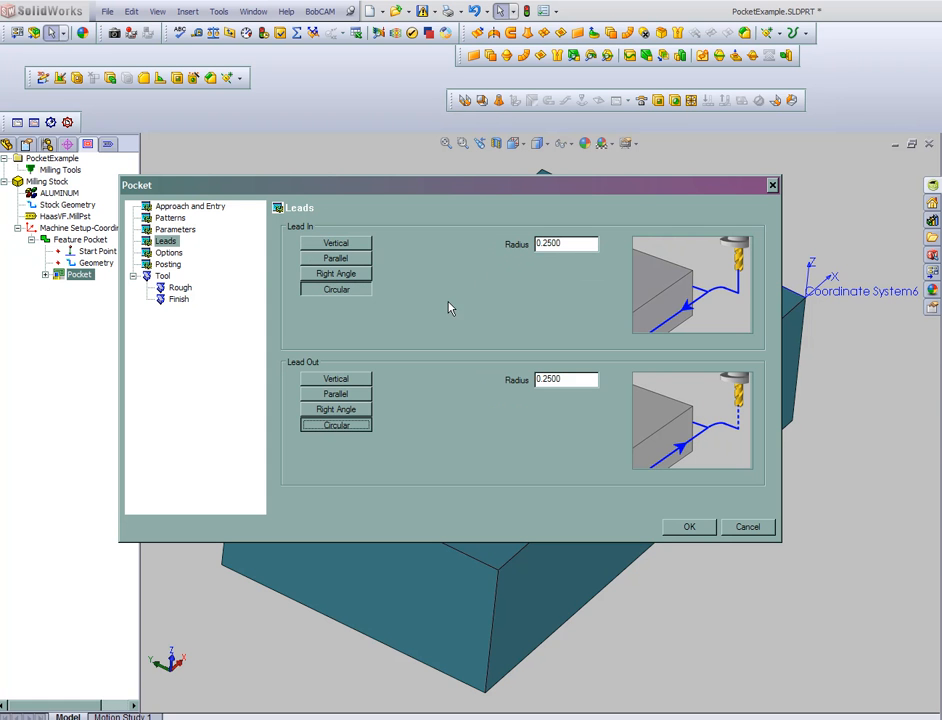
click(169, 252)
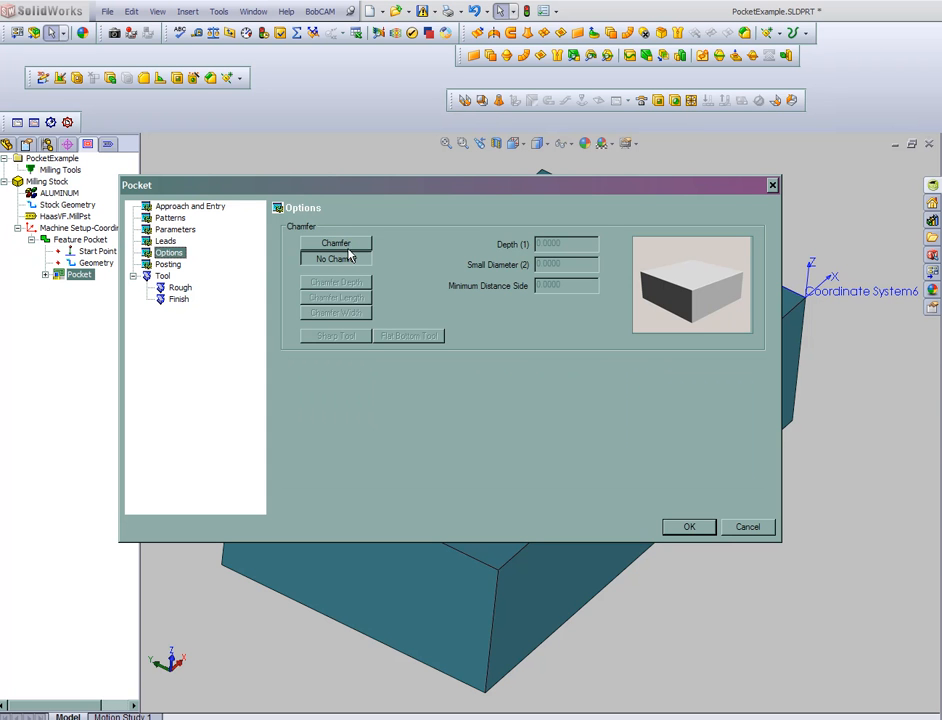
click(318, 244)
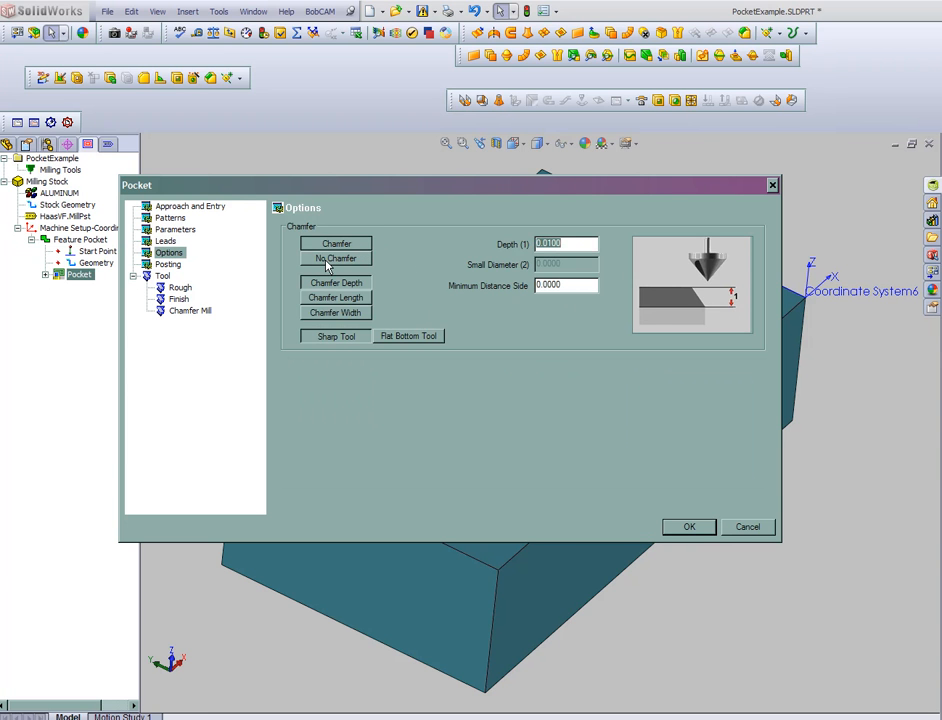
click(336, 258)
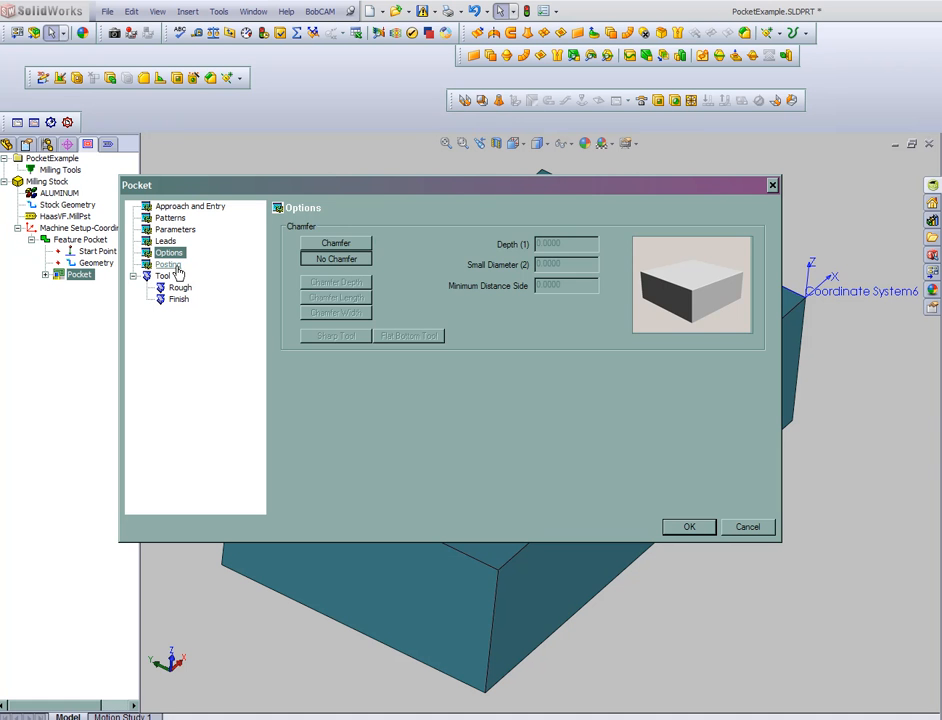
click(169, 264)
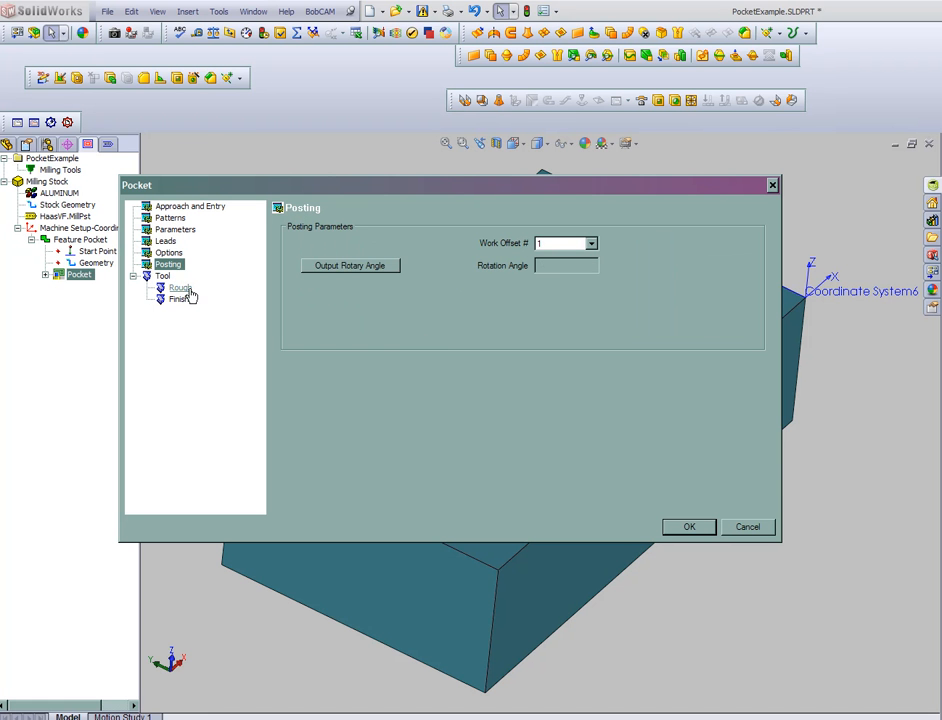
- Use a 0.375 roughing end mill and 0.25 finishing end mill with automatic feeds, then accept
click(180, 287)
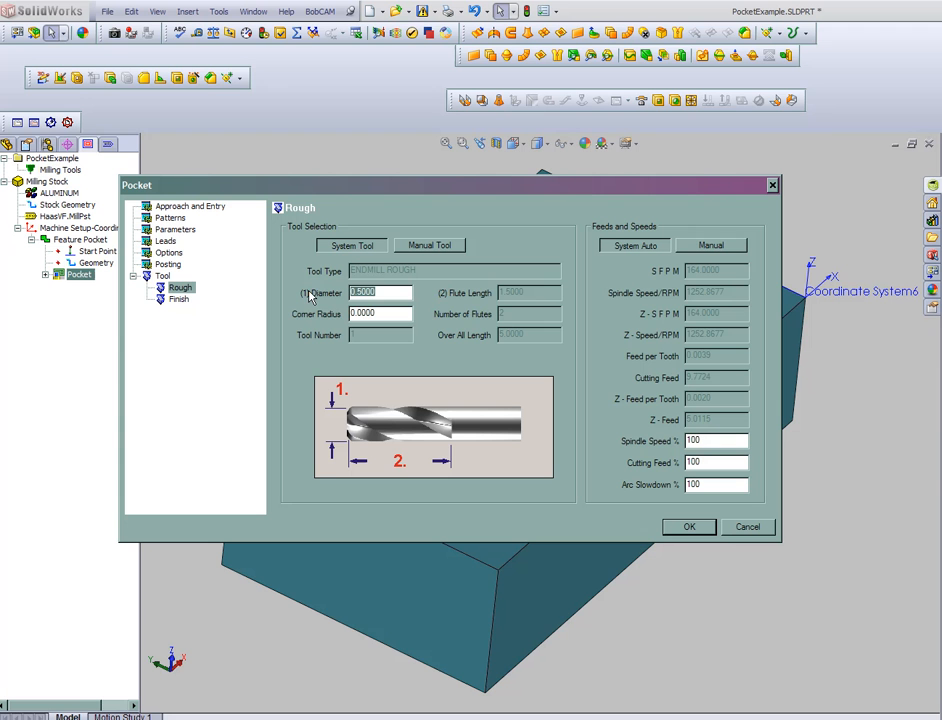
text(375)
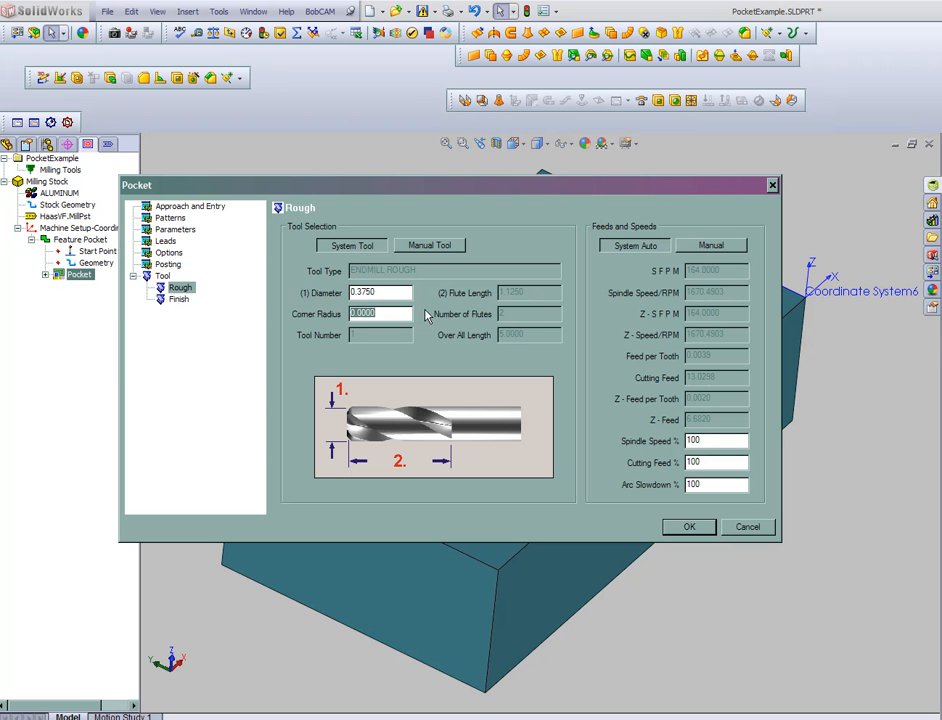
click(179, 299)
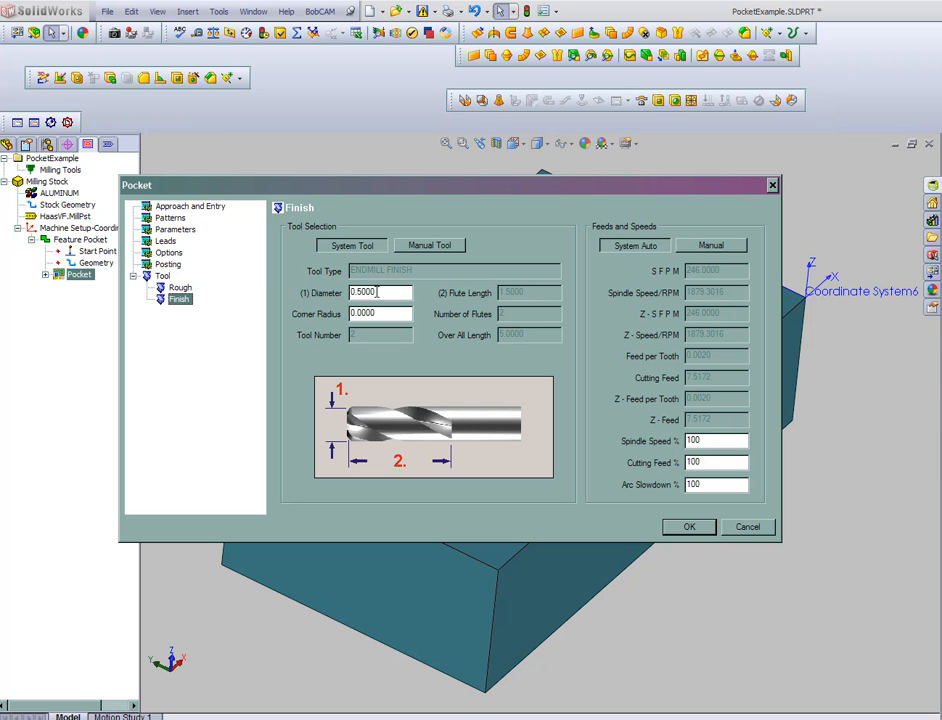
click(429, 246)
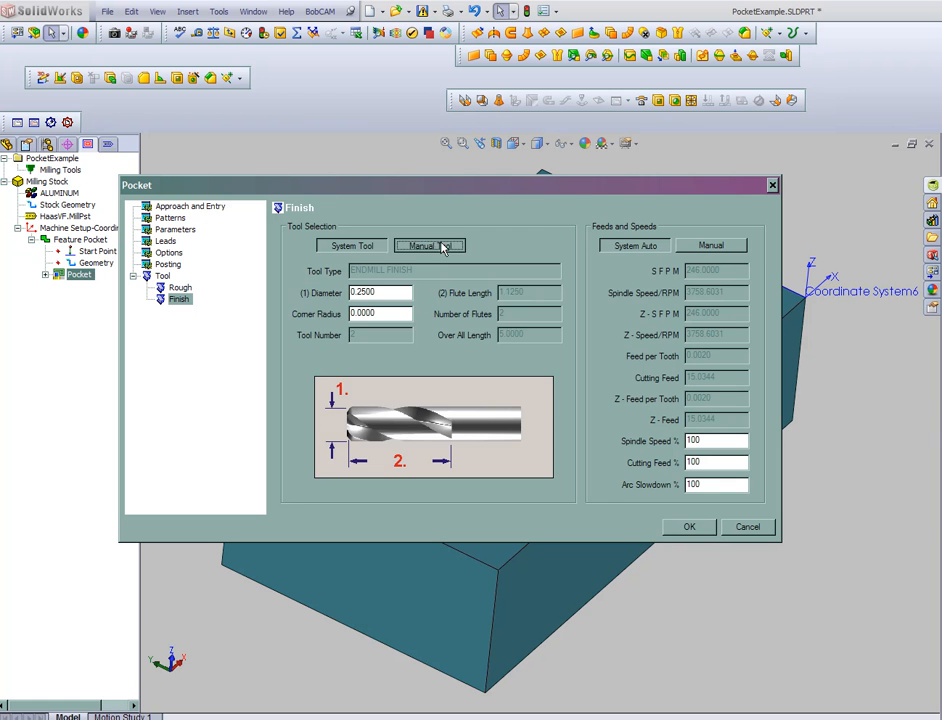
click(430, 246)
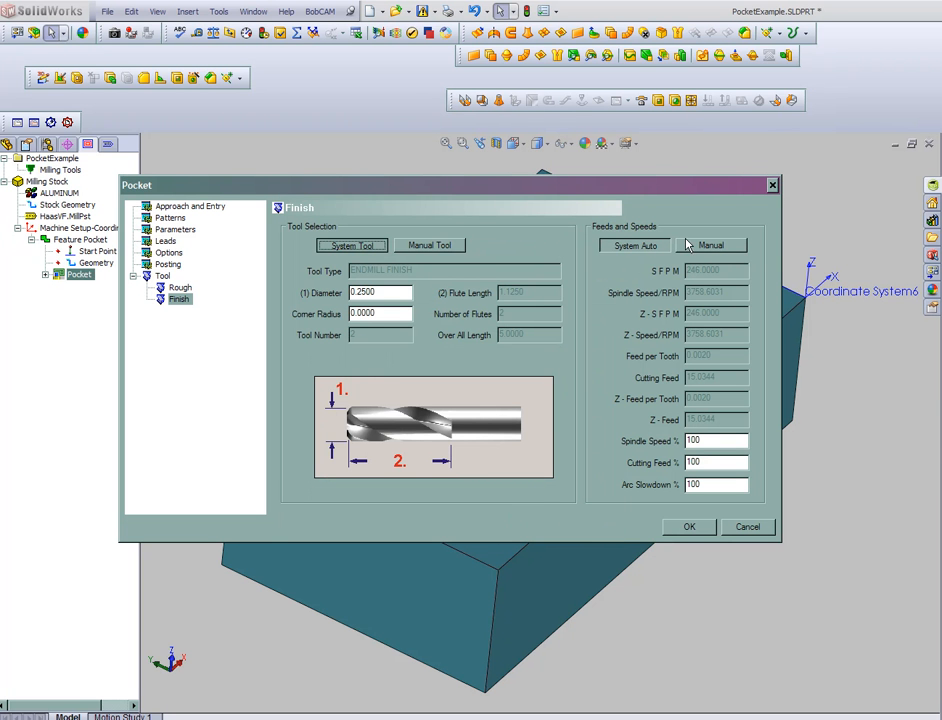
mouse_move(716, 270)
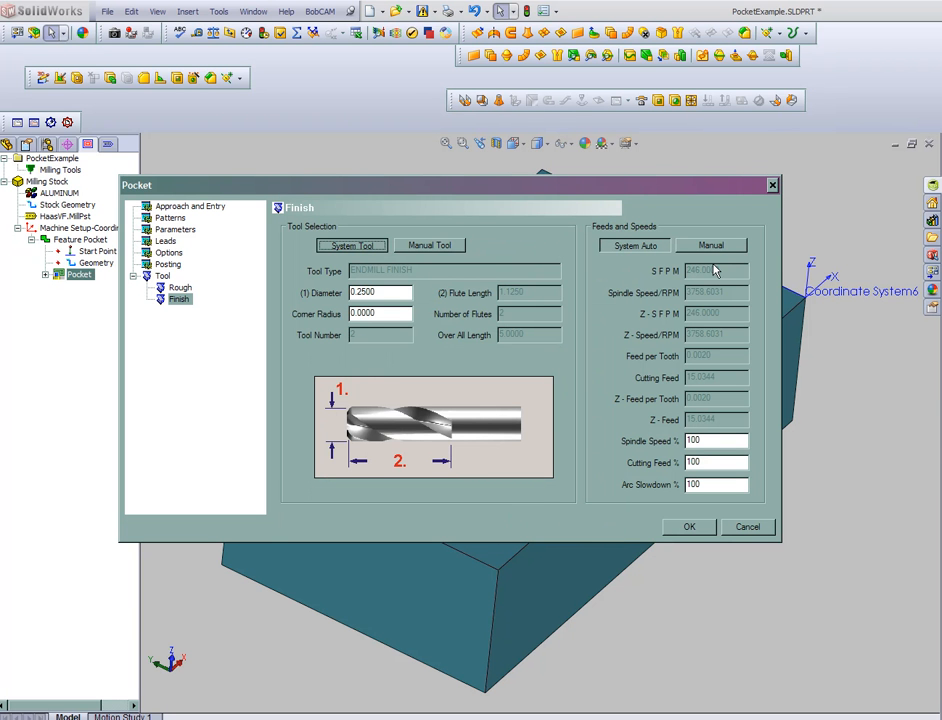
click(710, 245)
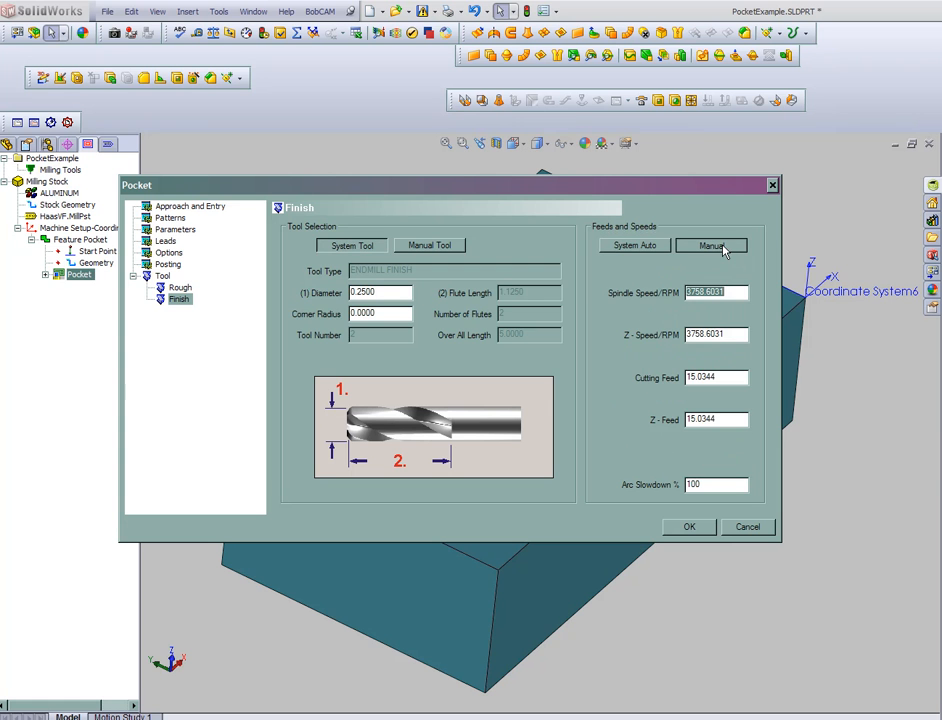
click(711, 245)
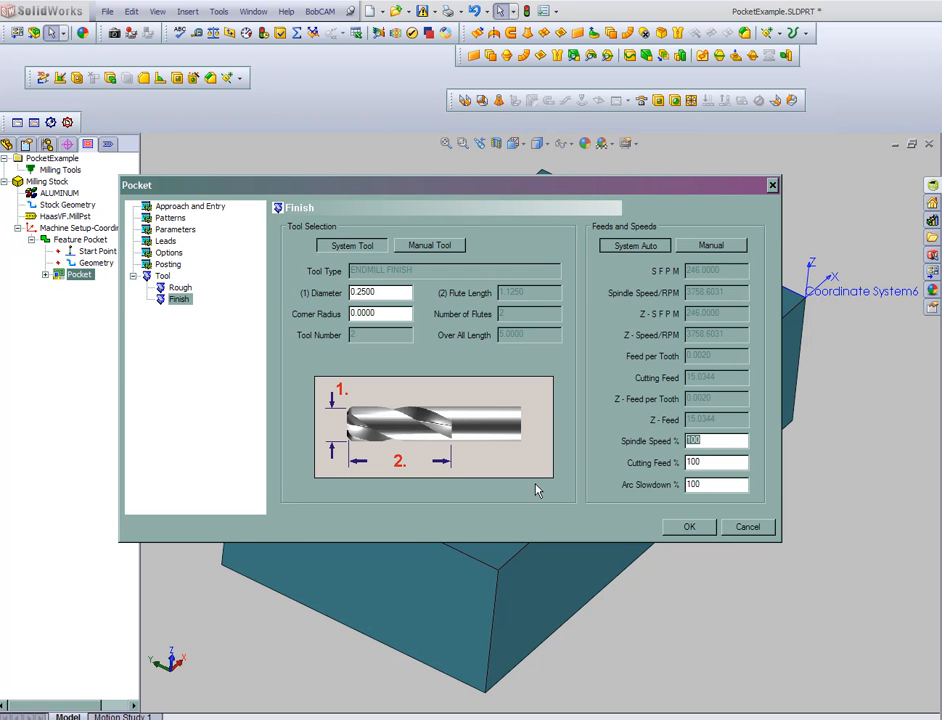
click(689, 527)
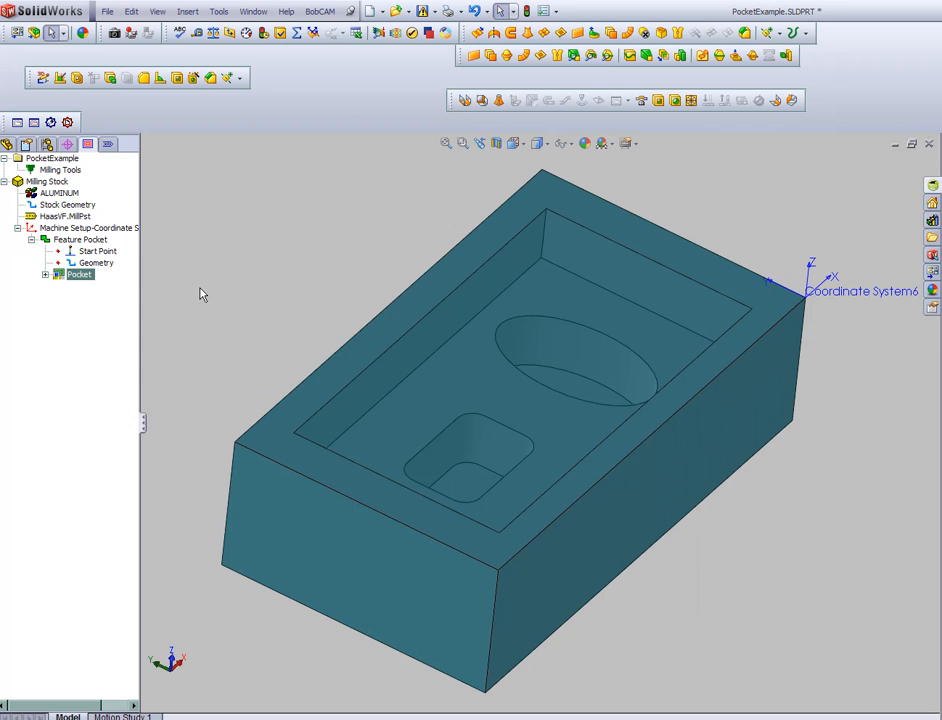
- Set the pocket geometry to the whole Extrude4 body via Select Whole Bodies
click(96, 262)
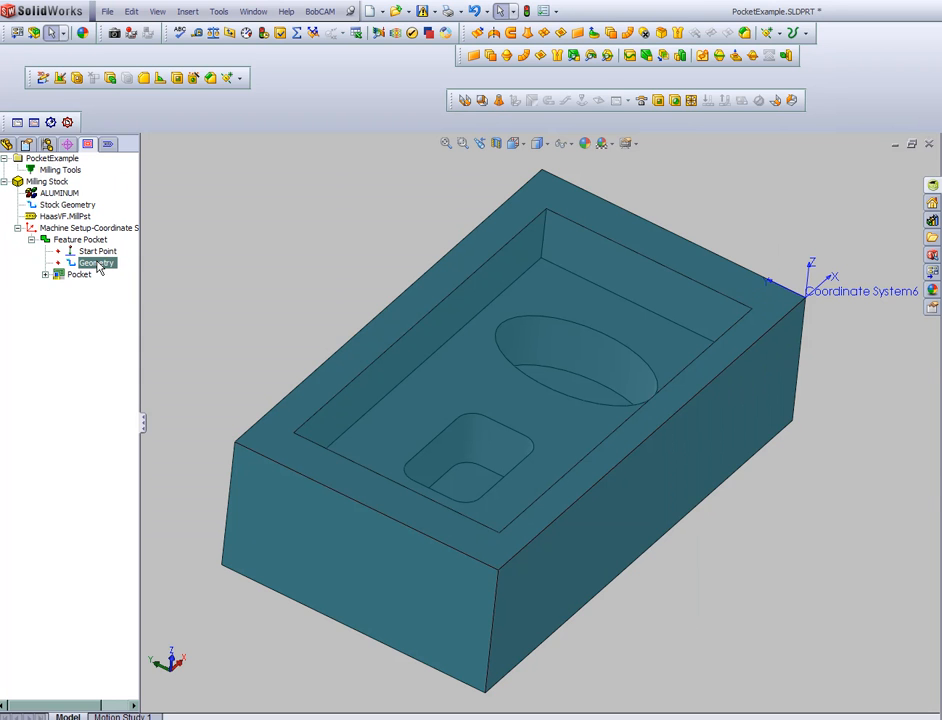
double_click(95, 262)
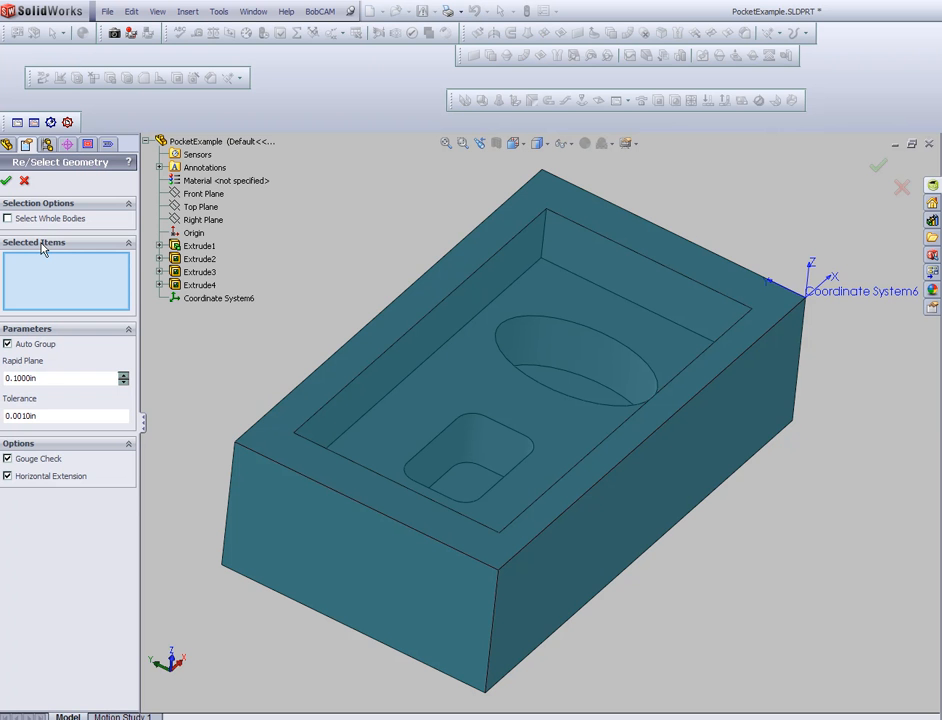
click(575, 333)
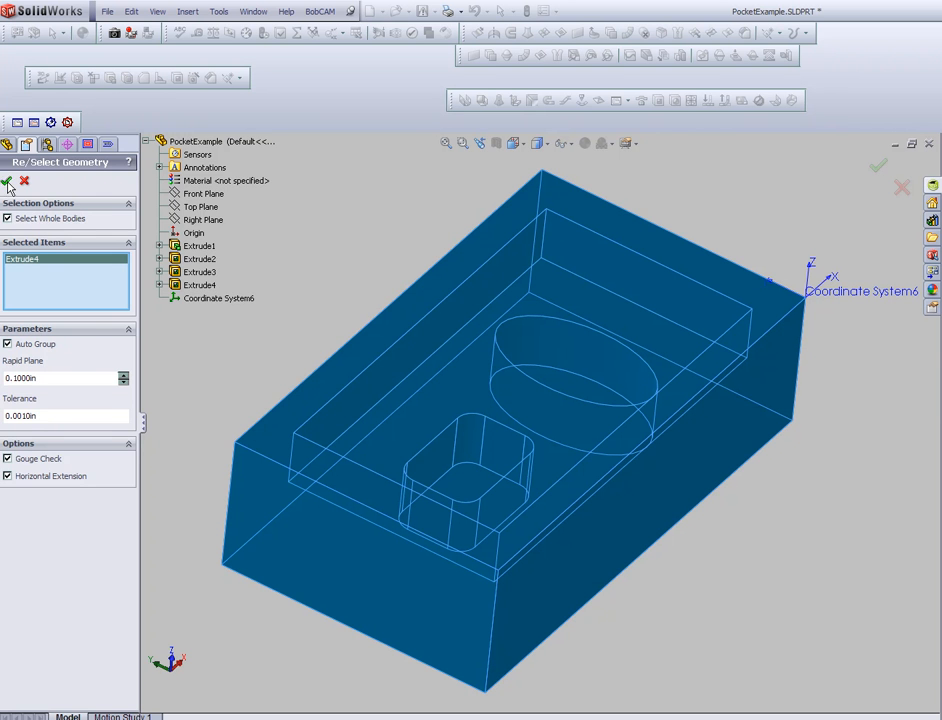
click(8, 181)
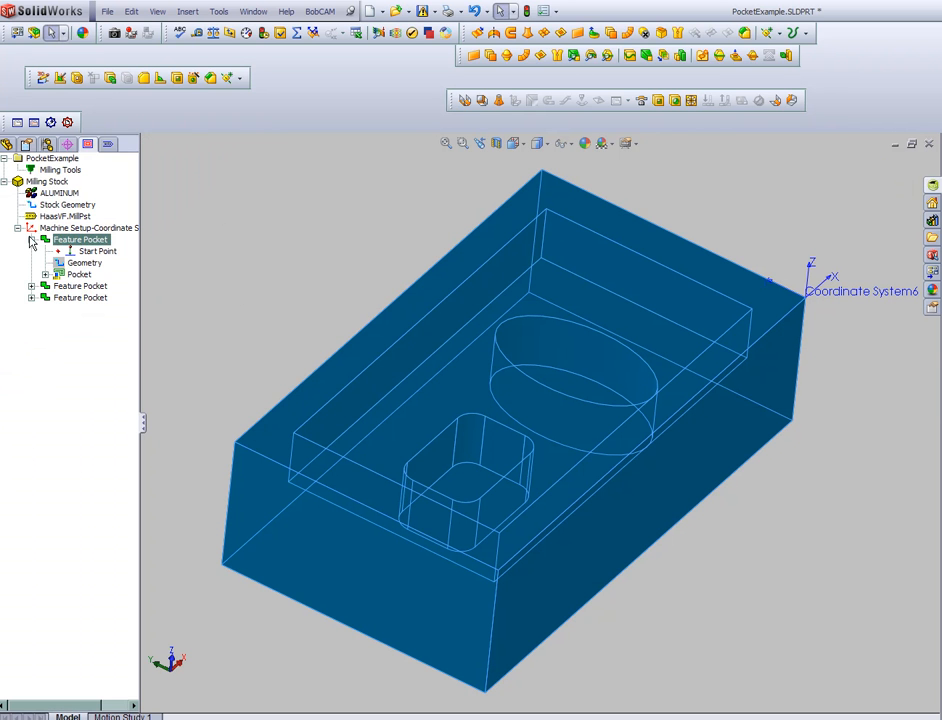
click(80, 262)
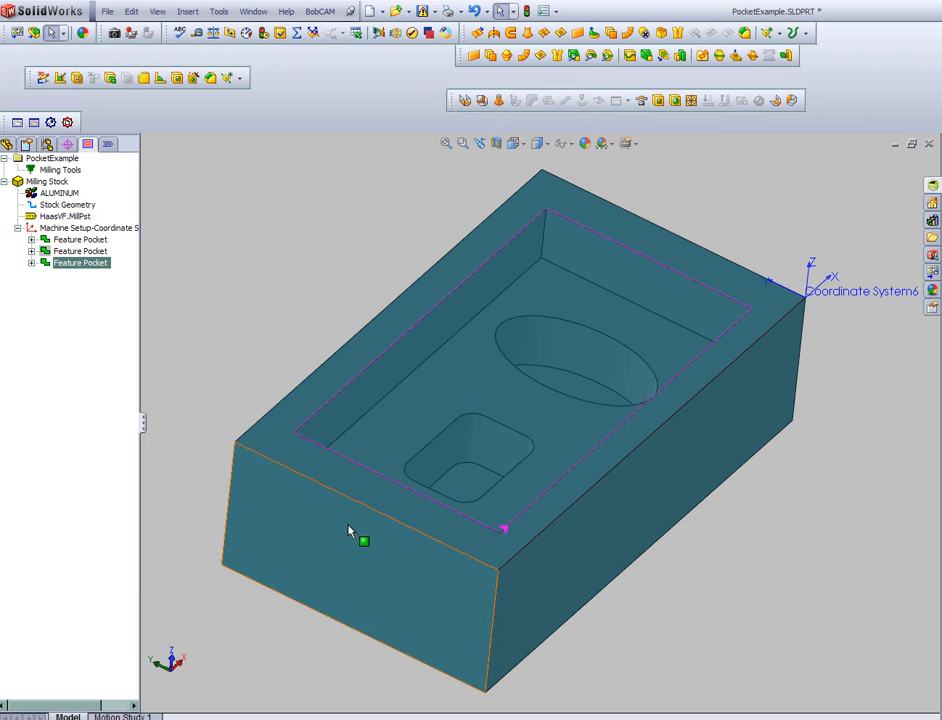
click(80, 239)
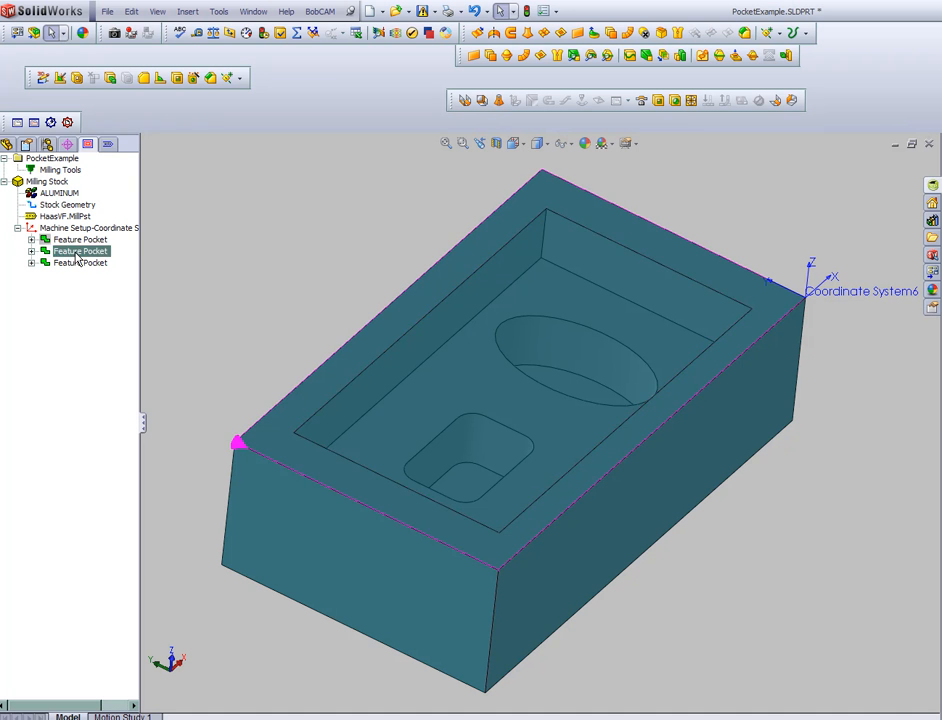
click(80, 262)
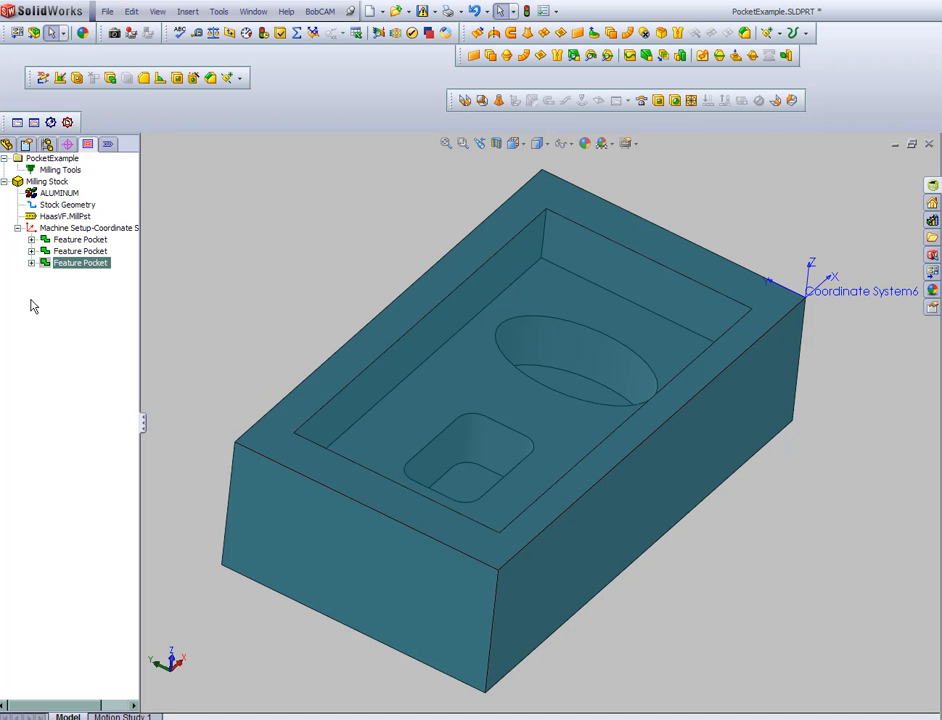
click(80, 250)
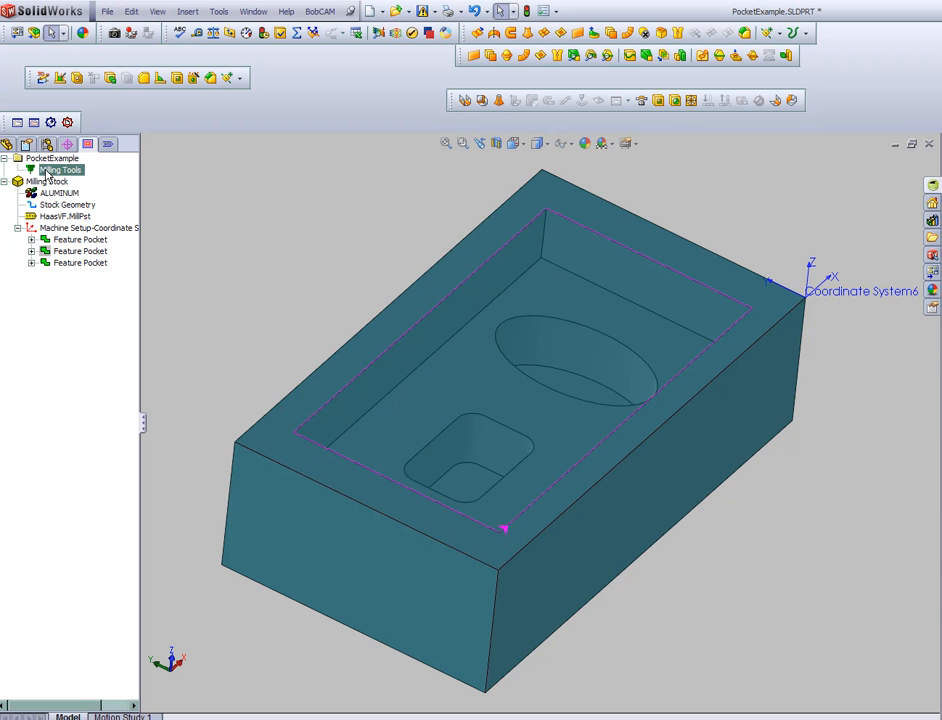
- Generate the pocket toolpaths and bring up the Milling Stock posting menu
click(60, 169)
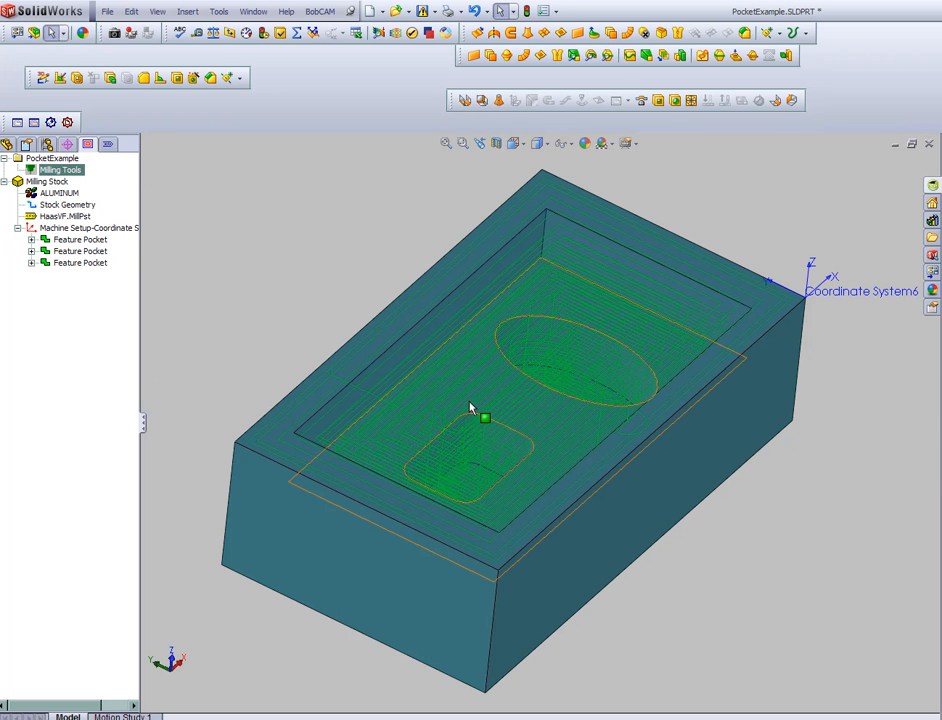
click(52, 181)
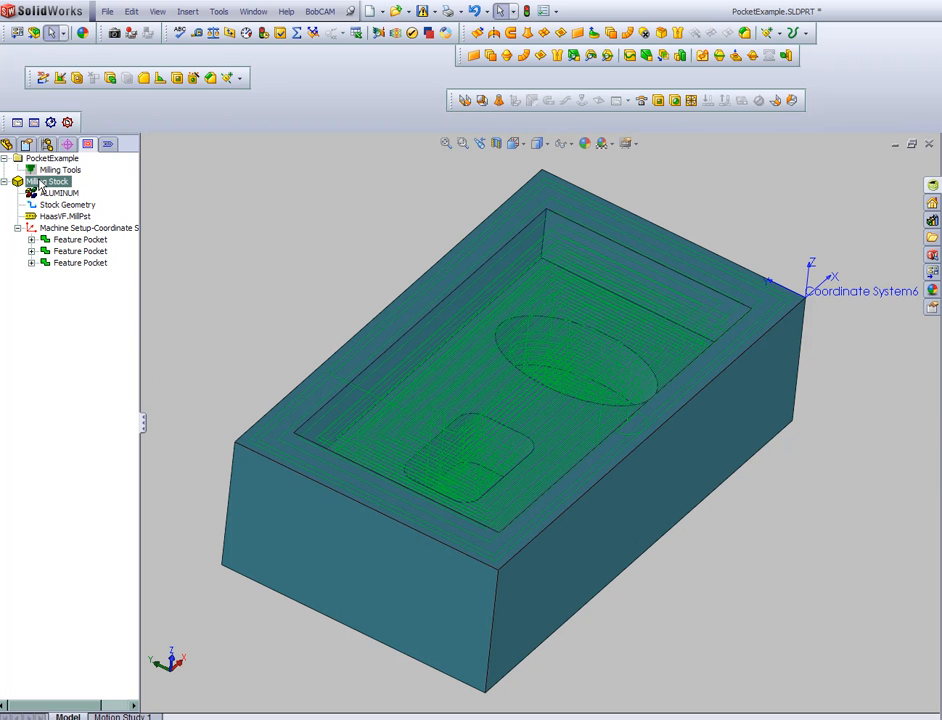
right_click(60, 170)
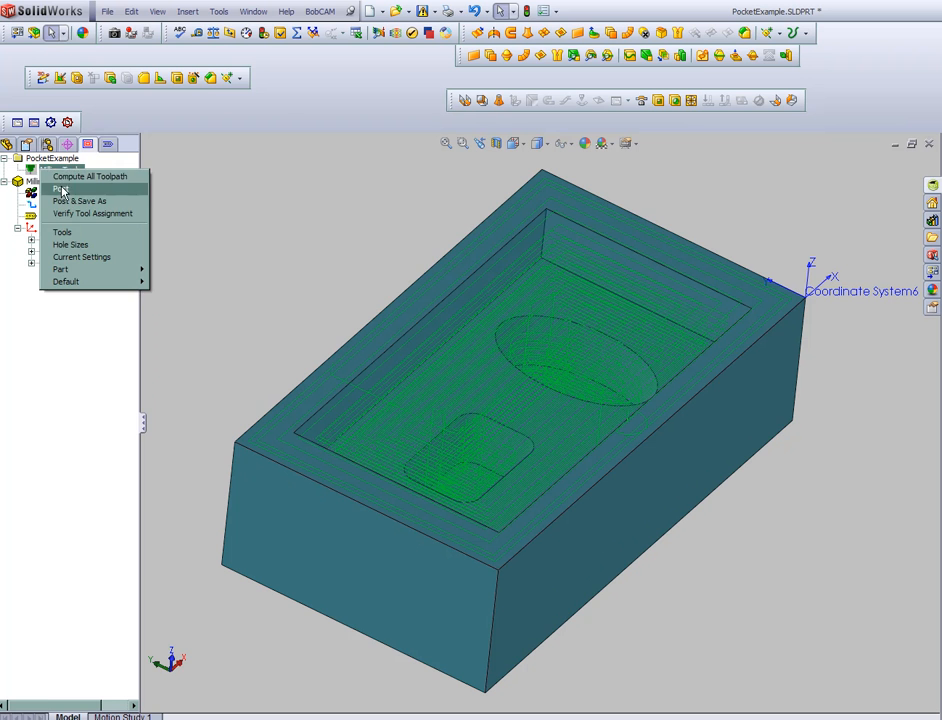